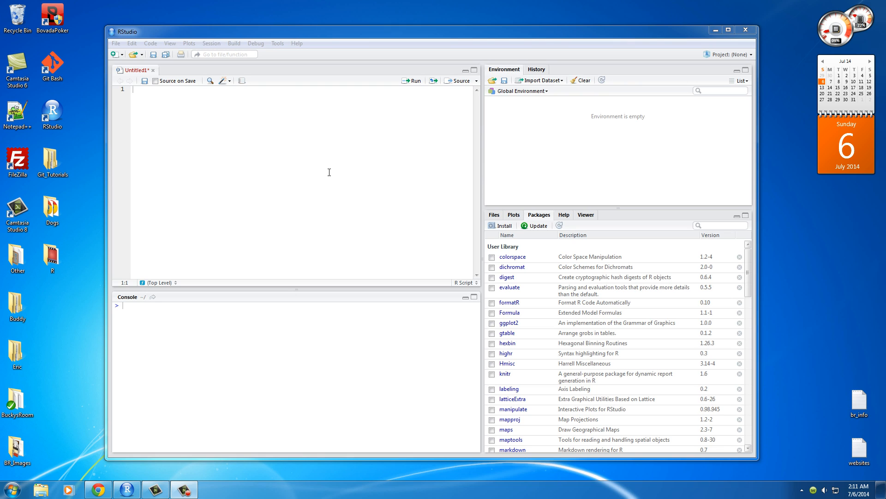
mouse_move(312, 174)
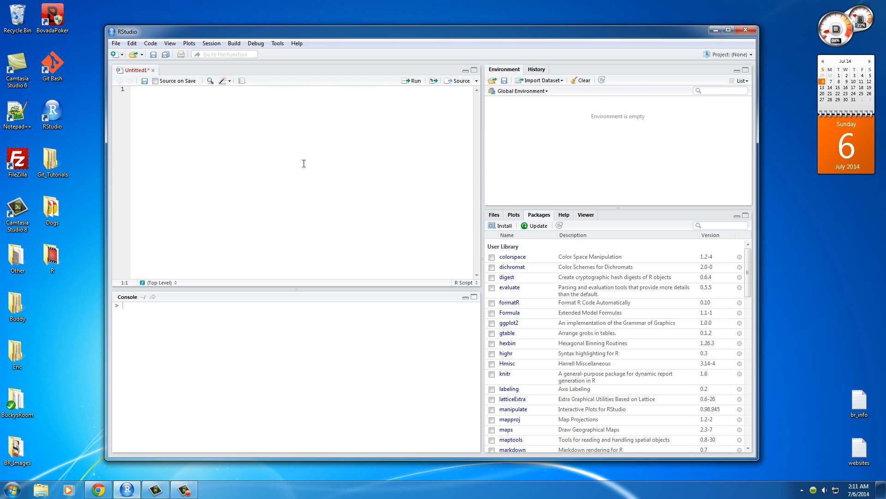
mouse_move(139, 471)
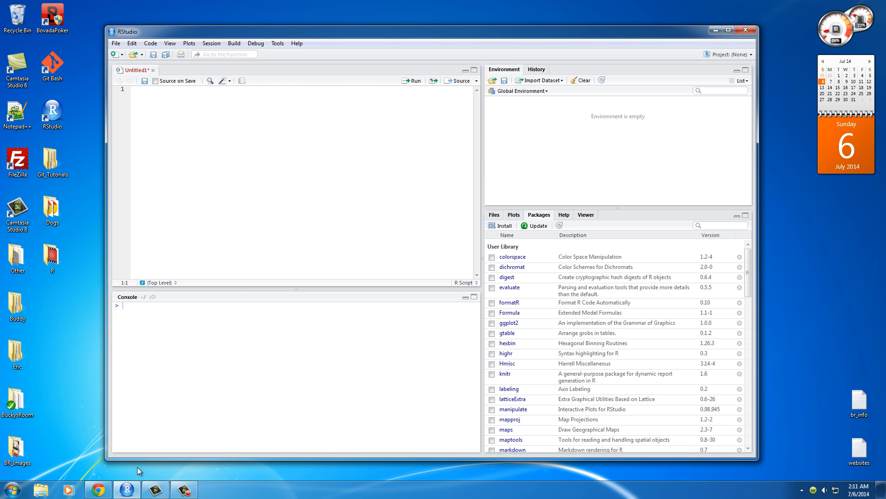
Switch to Chrome to view the brUsers sheet with its age, btc, relationship, gender and income columns.
left_click(98, 489)
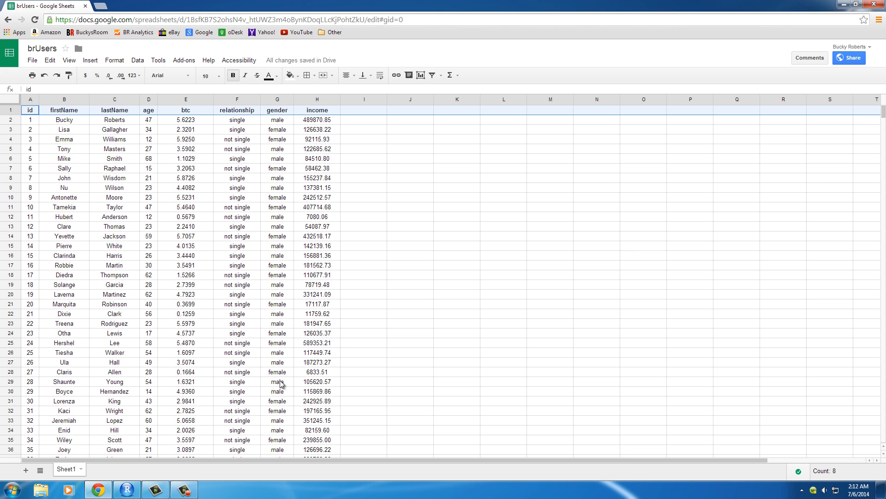
left_click(364, 119)
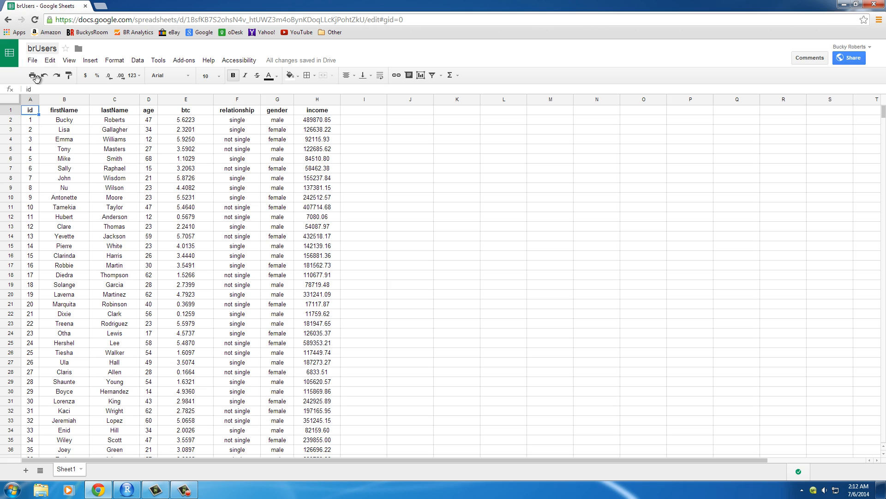
mouse_move(333, 191)
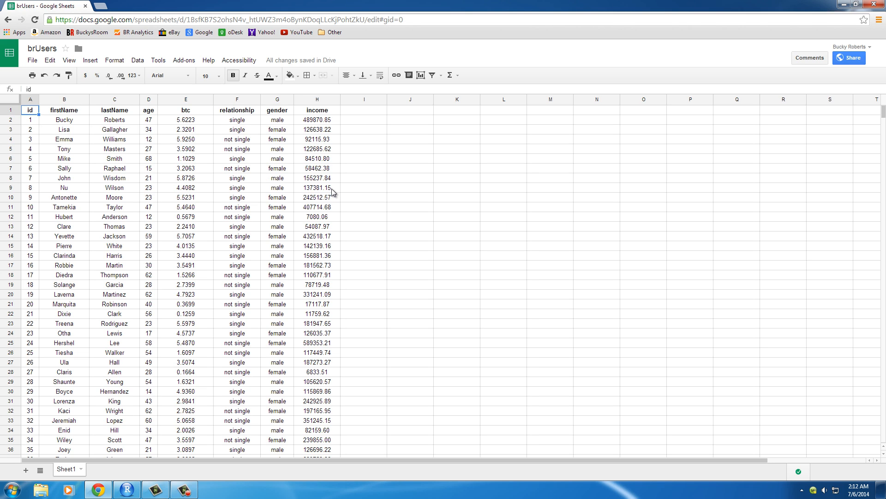
mouse_move(249, 220)
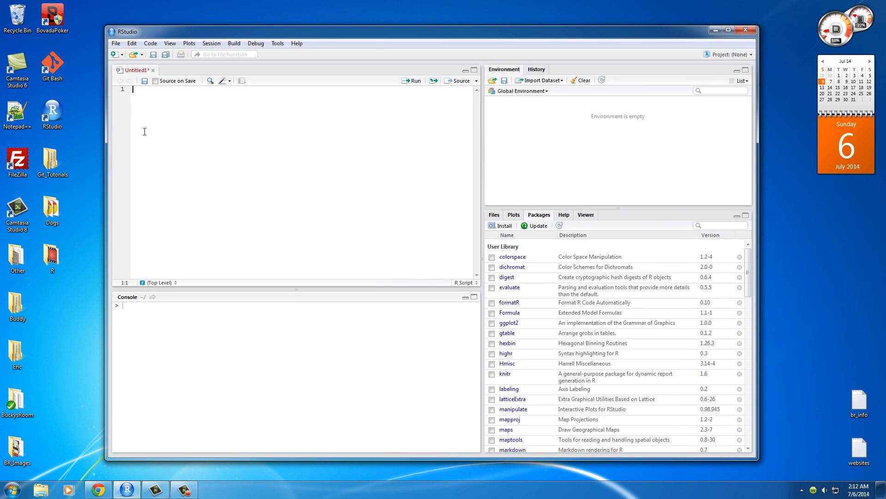
mouse_move(176, 128)
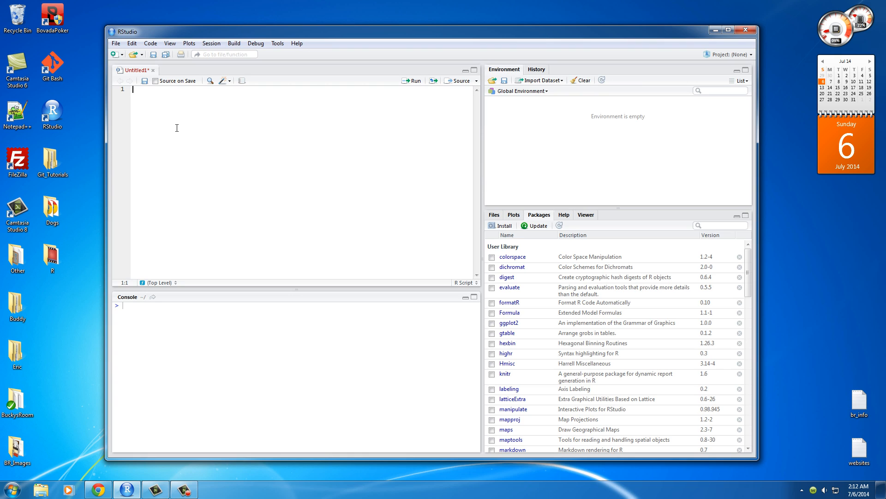
Begin line 1 as bData <- read.csv("brUsers.csv", removing a stray zero.
type("bData")
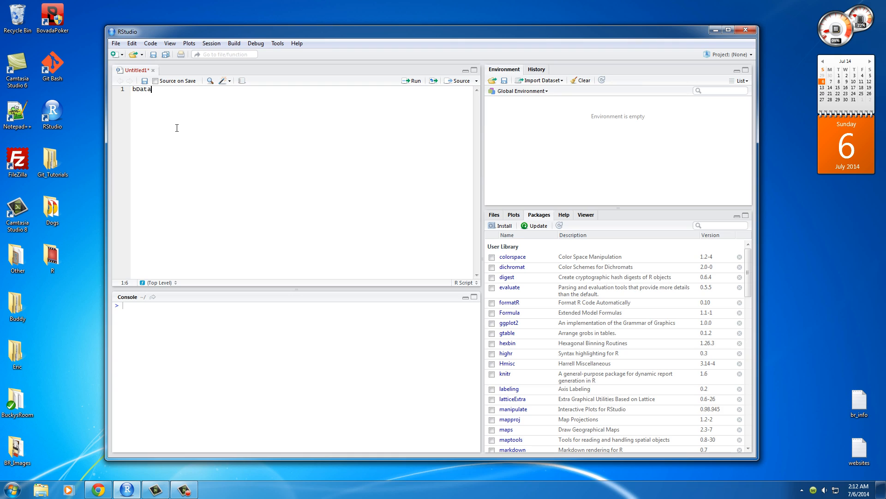
type("<-0")
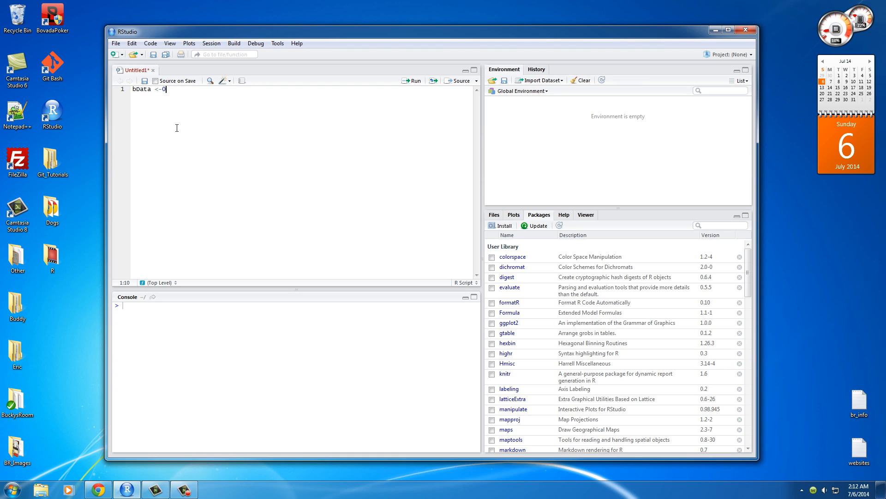
key("Backspace")
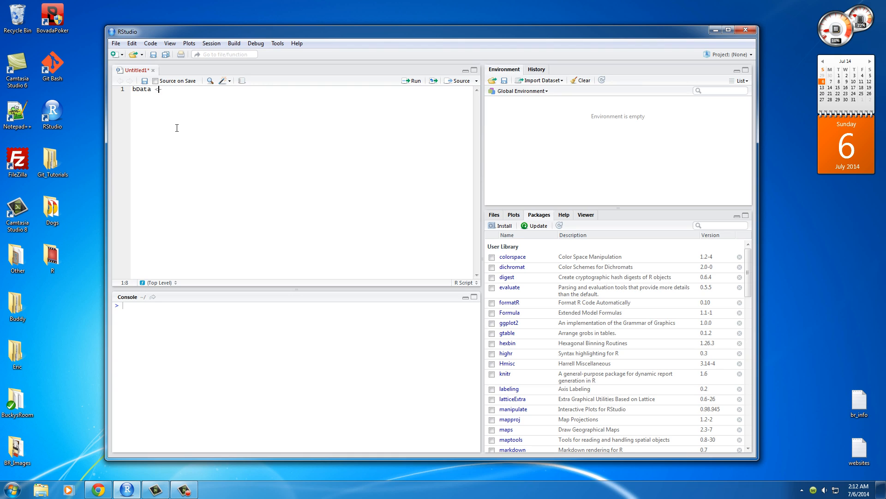
type("<- read")
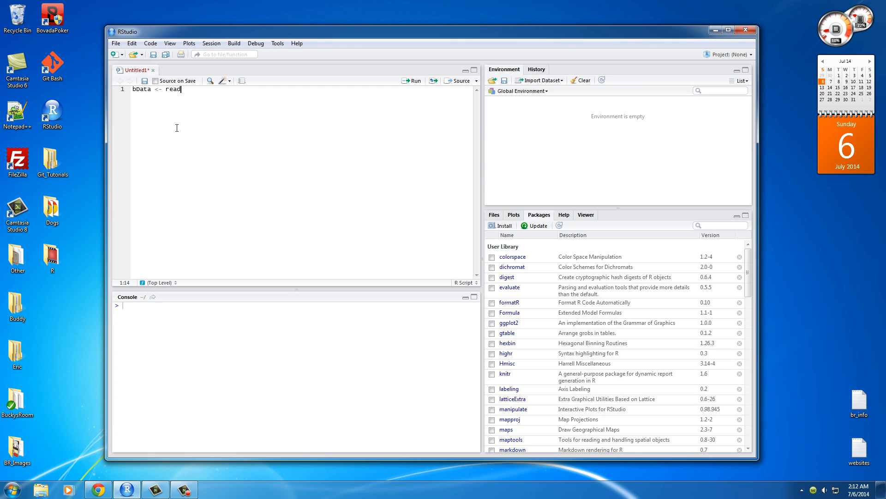
type(".csv(")
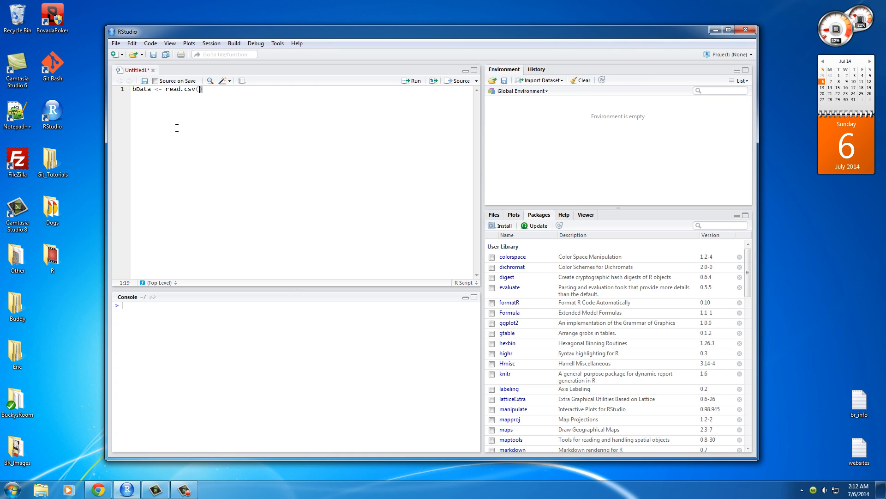
type("\"")
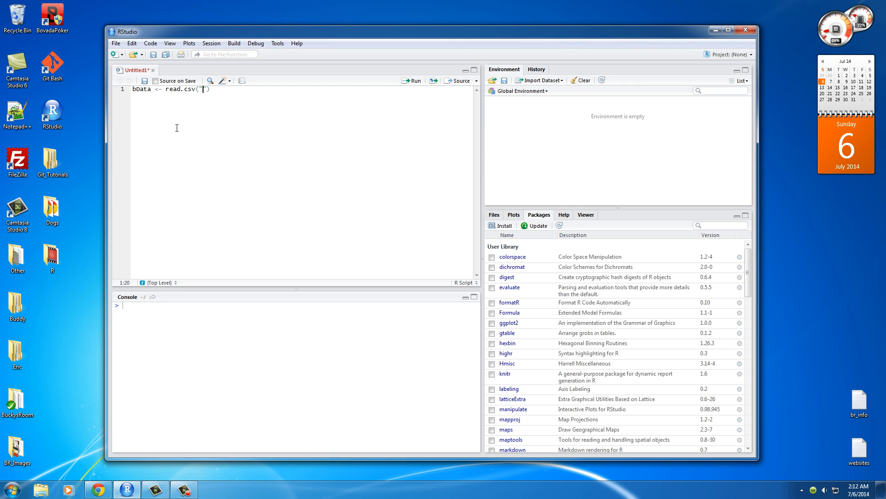
type("brUsers")
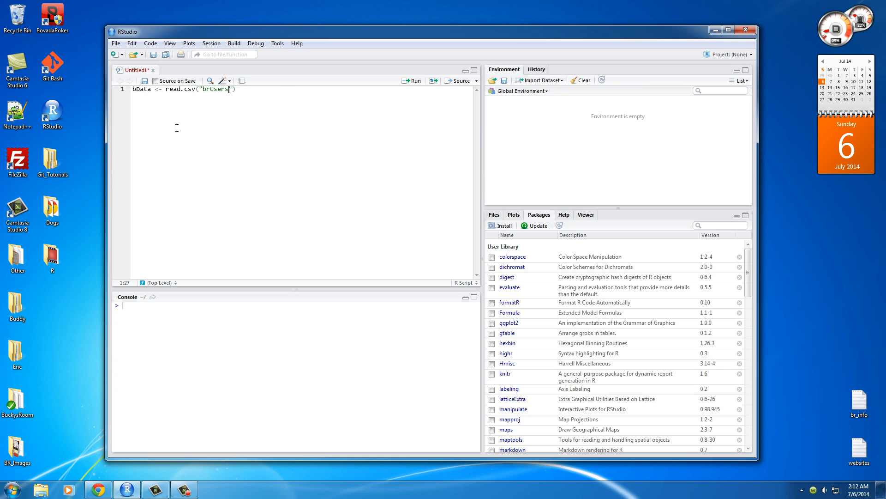
type(".csv")
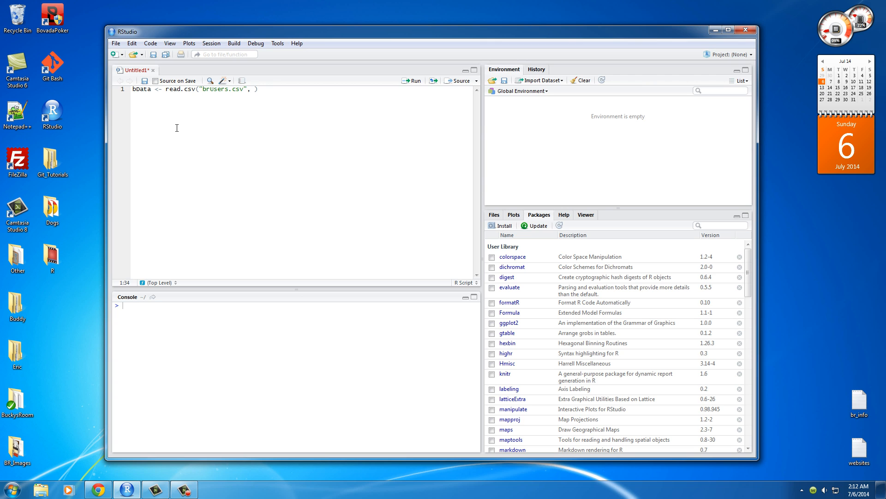
Finish the read.csv call with TRUE and "," arguments and start a new line.
type("TRUE,")
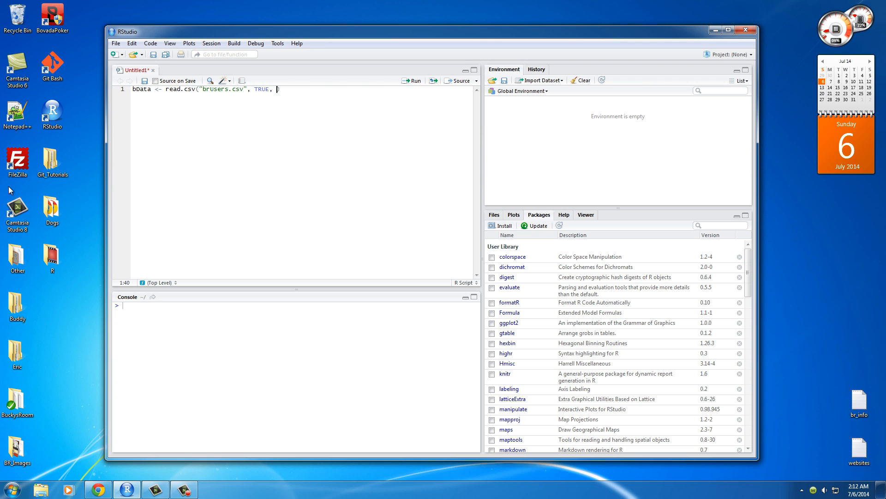
left_click(98, 489)
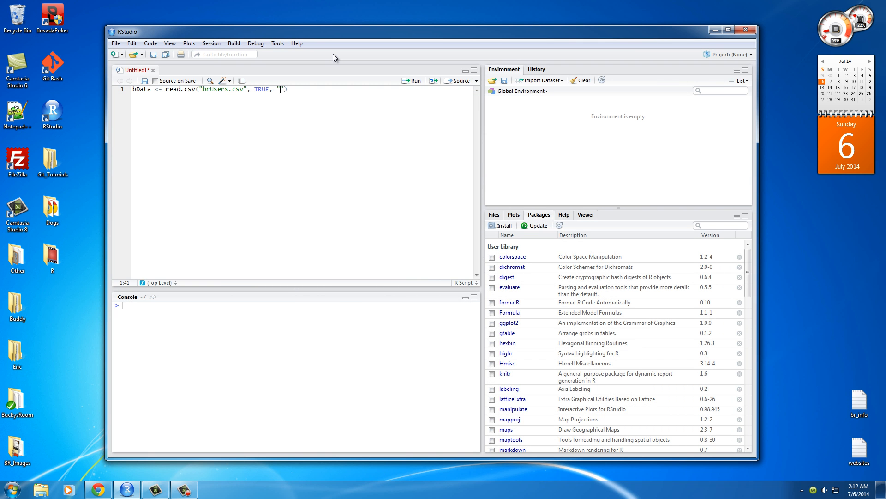
type("\"")
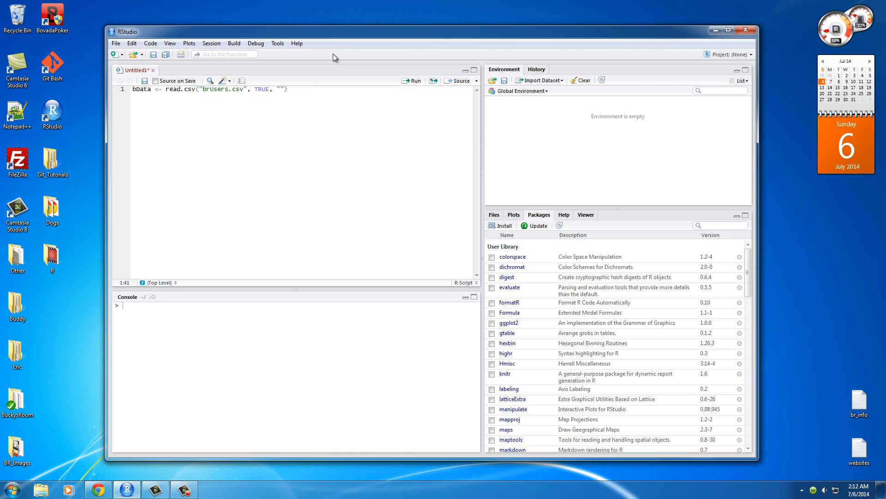
type(",")
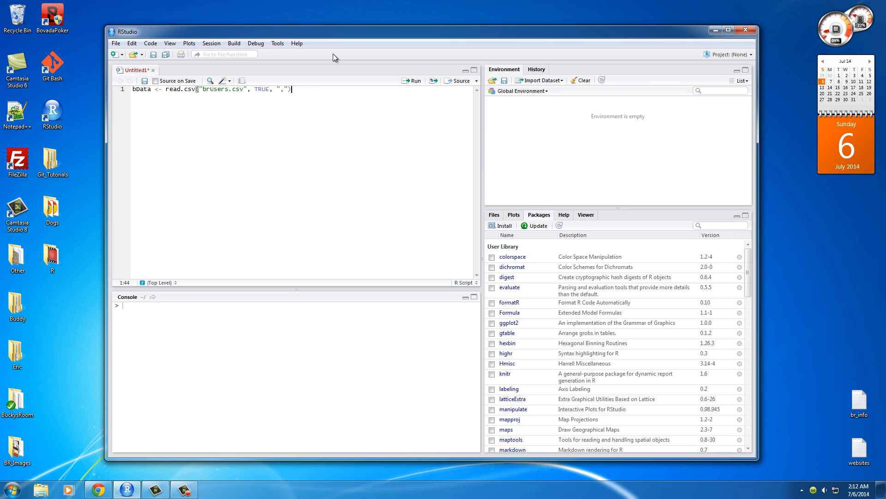
key("Return")
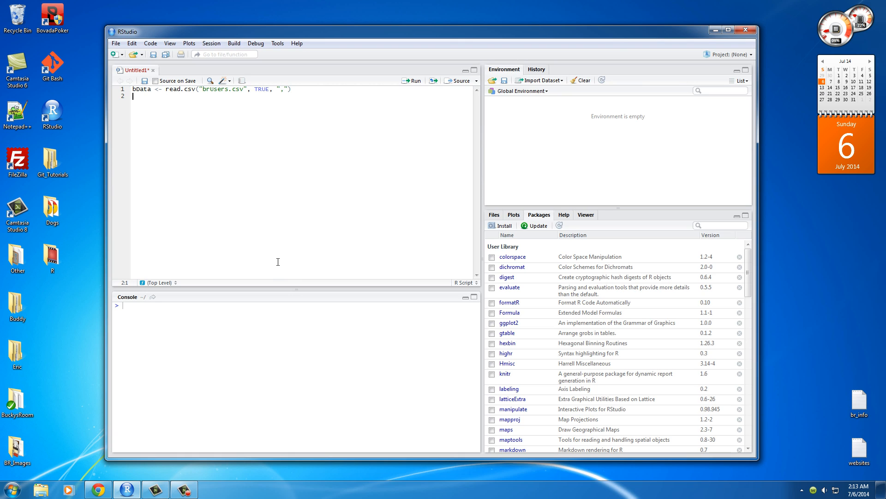
Add head(bData) on line 2 and run both lines to print the first six rows.
type("head()")
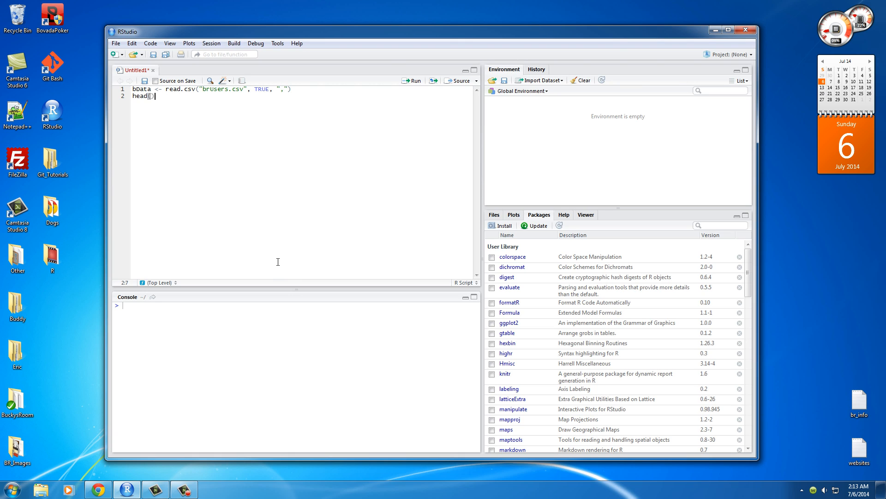
double_click(142, 89)
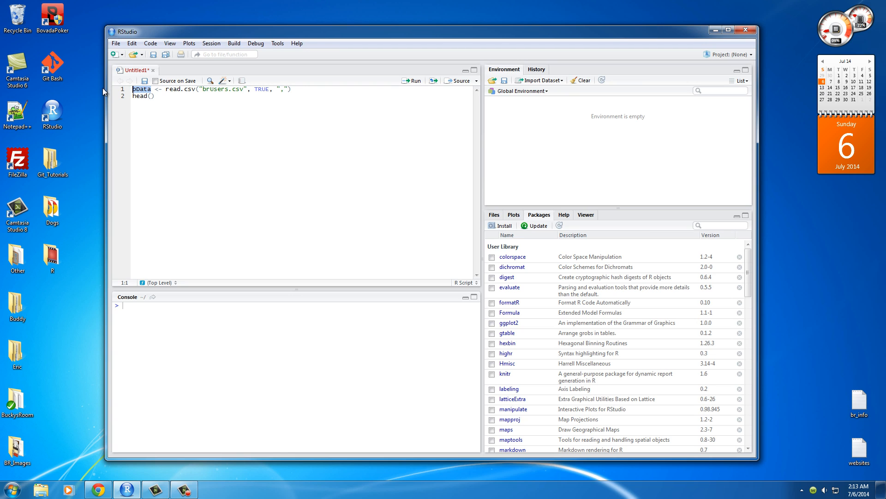
type("bData")
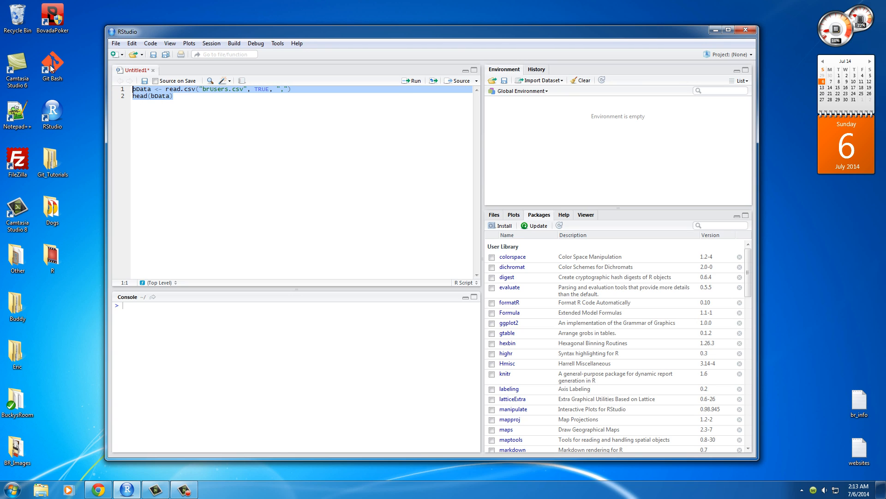
left_click(415, 81)
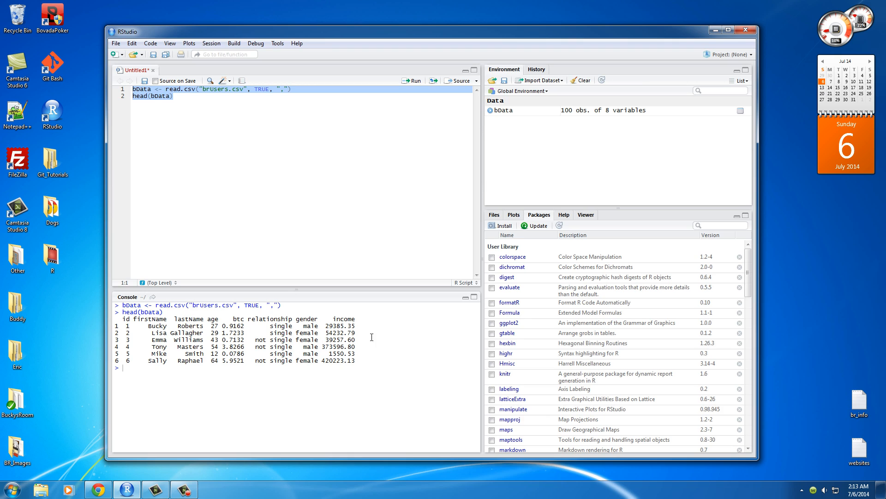
mouse_move(194, 102)
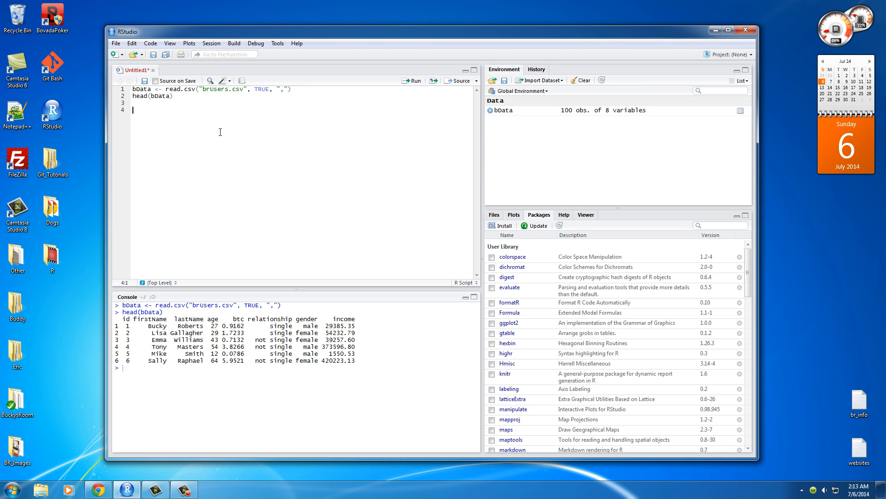
mouse_move(289, 209)
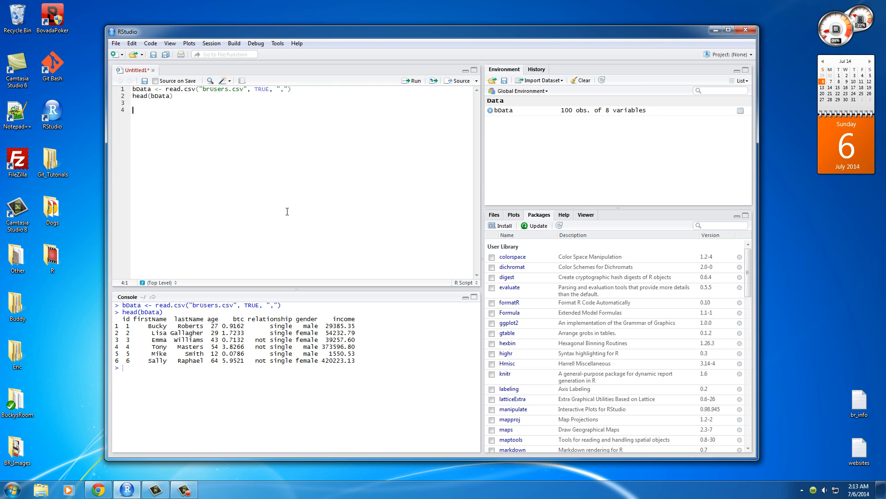
mouse_move(262, 216)
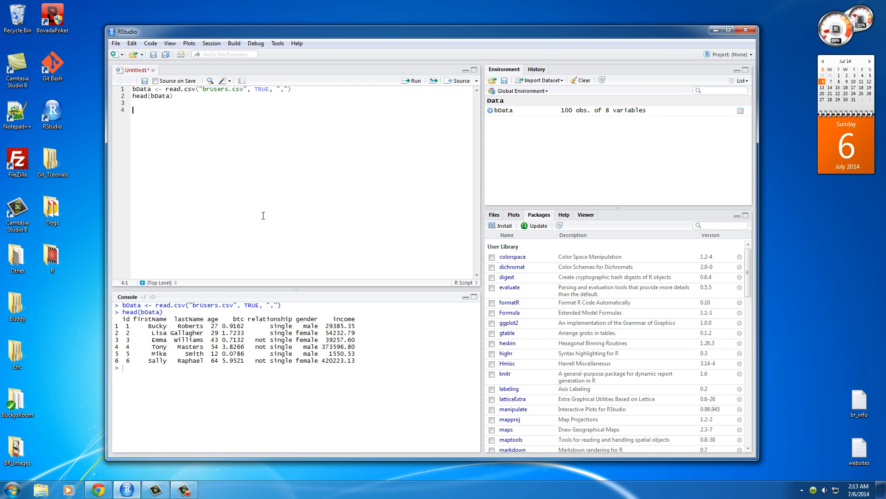
Type an empty hist() call on line 4, checking the sheet's columns before returning.
type("his")
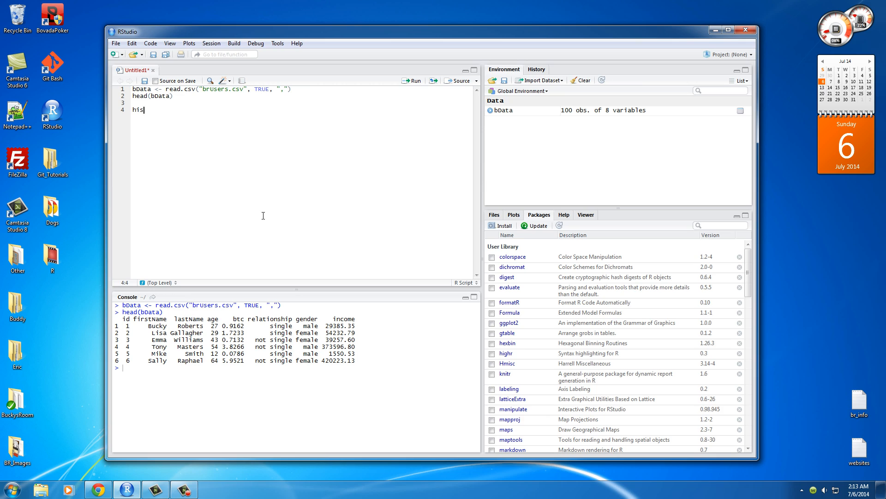
type("t")
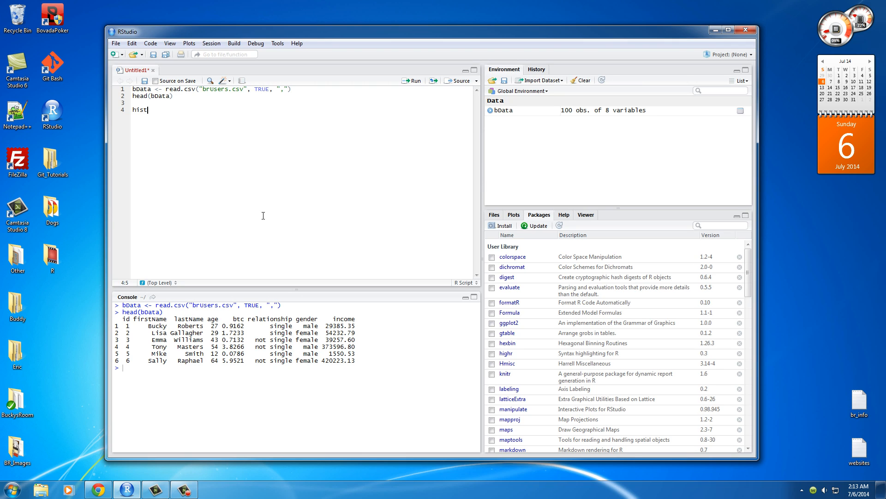
type("()")
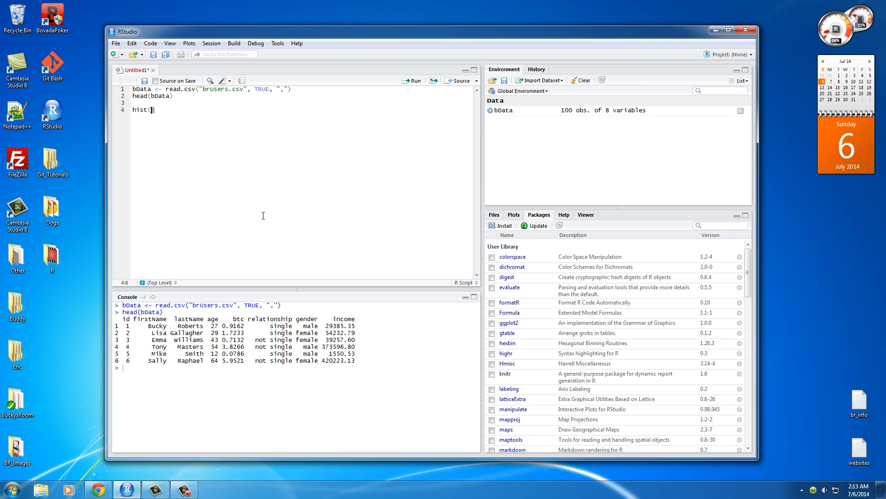
mouse_move(182, 159)
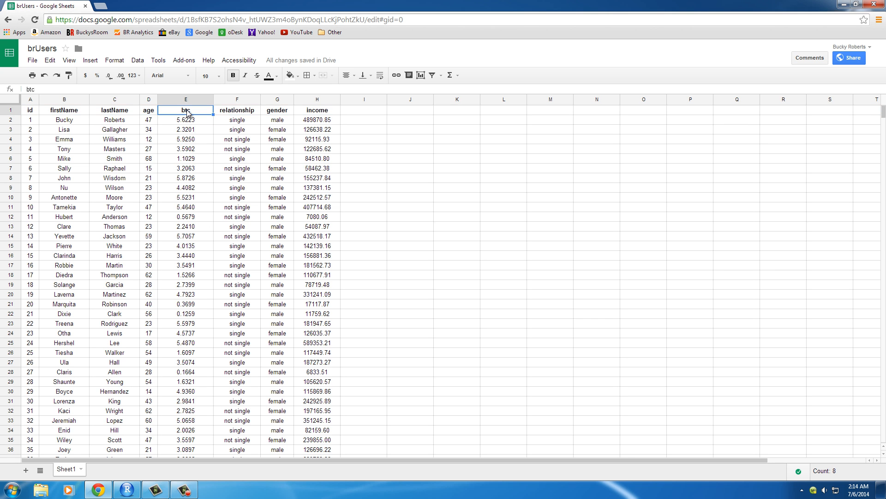
left_click(148, 110)
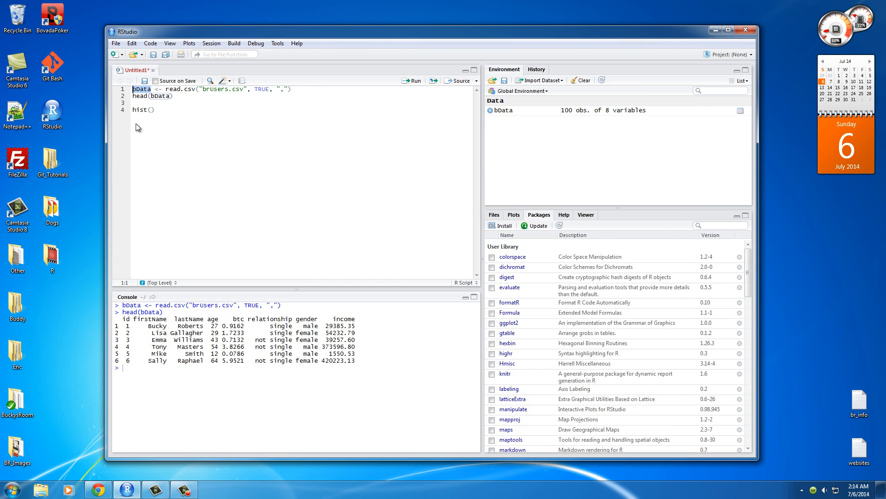
Fill hist() with bData$age, main "Ages of Users on BuckysRoom", ylab "Users", xlab "Ages".
left_click(151, 110)
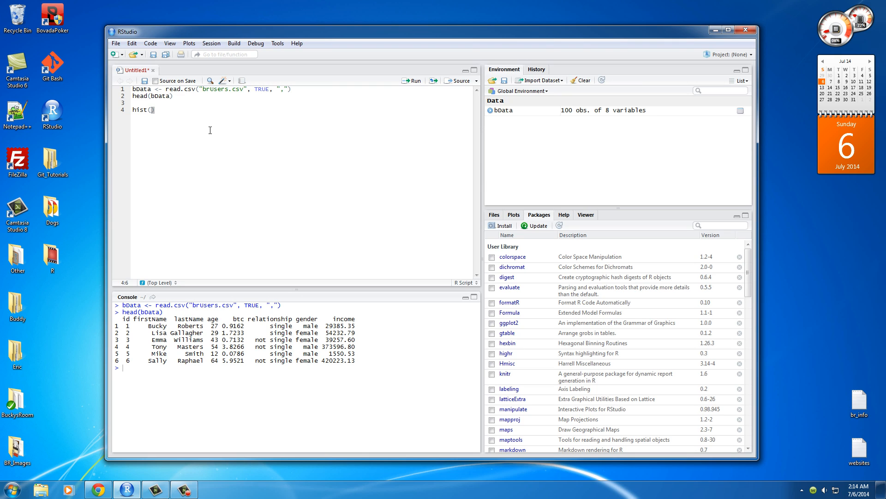
mouse_move(252, 155)
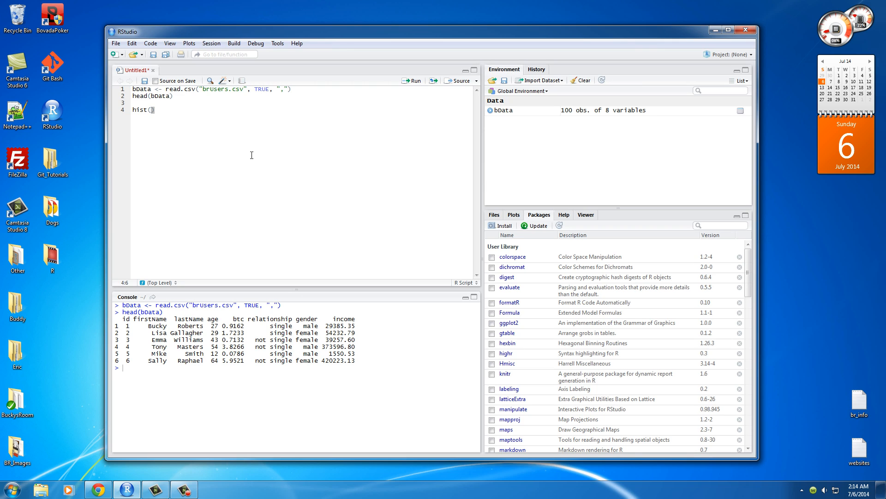
type("bData$")
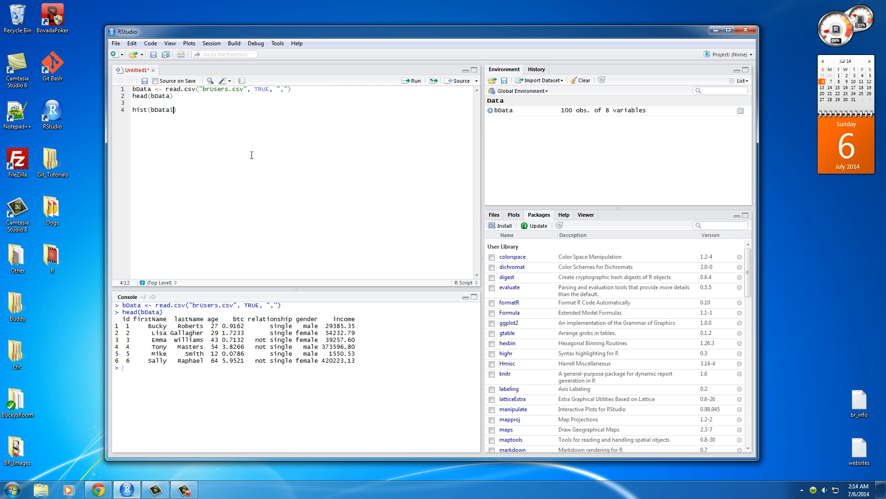
type("age, main=\"")
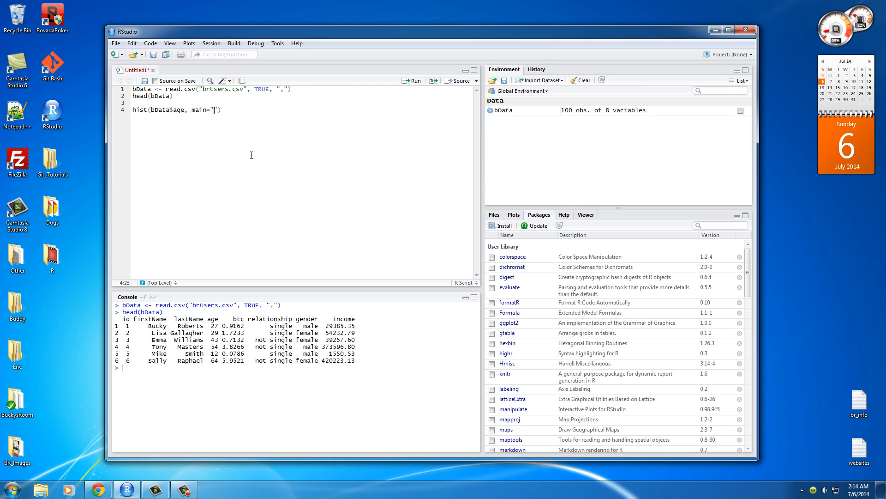
type("Ages of")
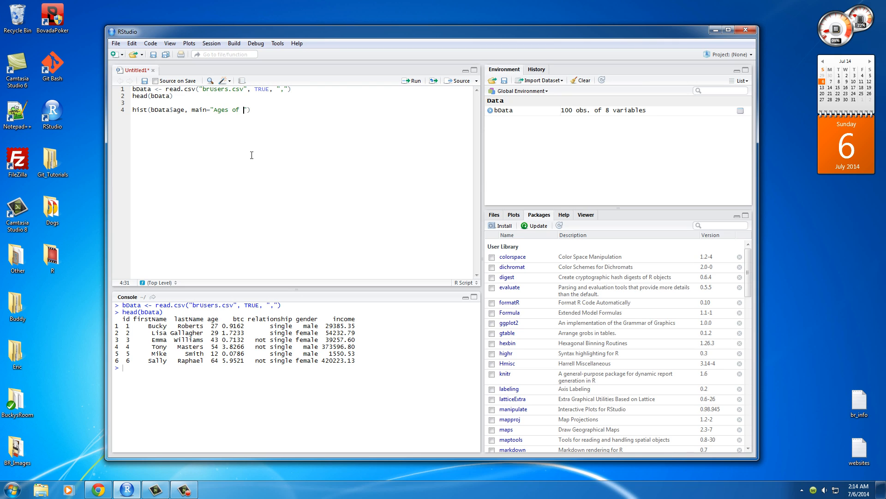
type("Users on BuckysRoom")
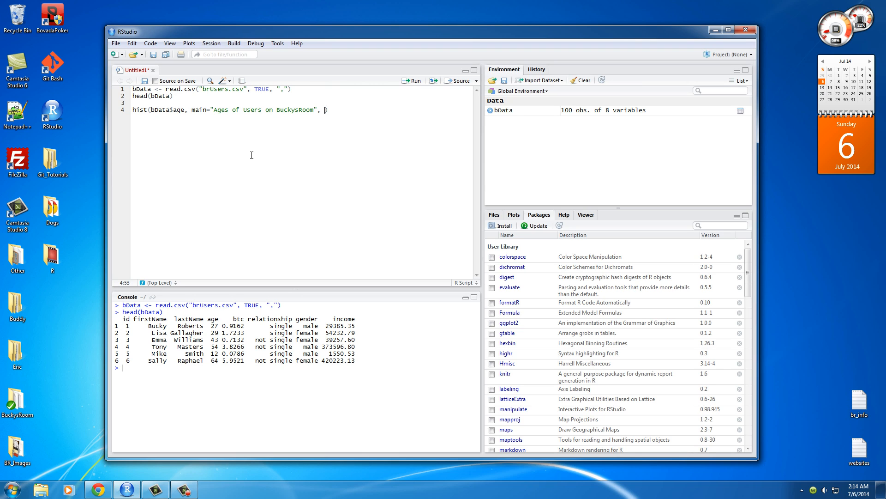
type("ylab=\"")
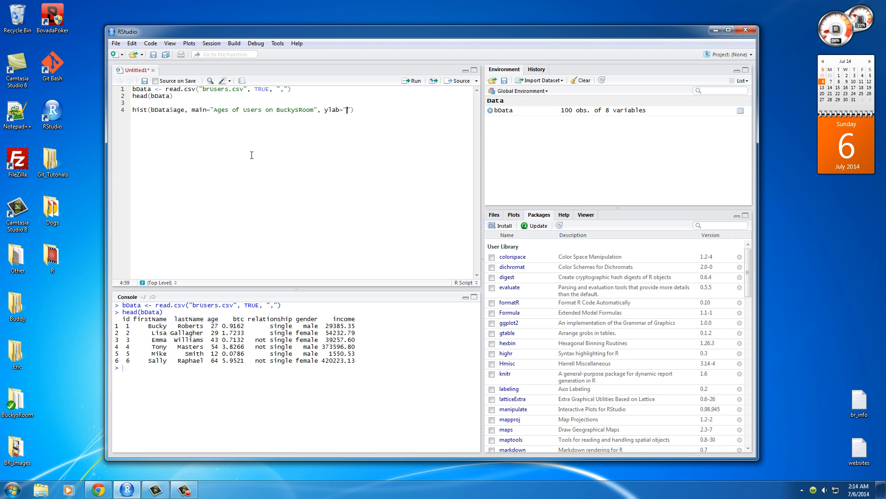
type("Use")
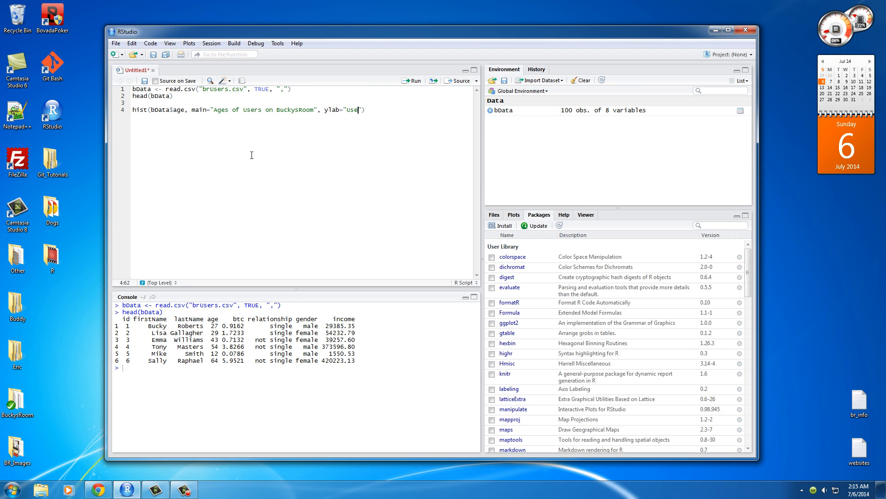
type("rs\",")
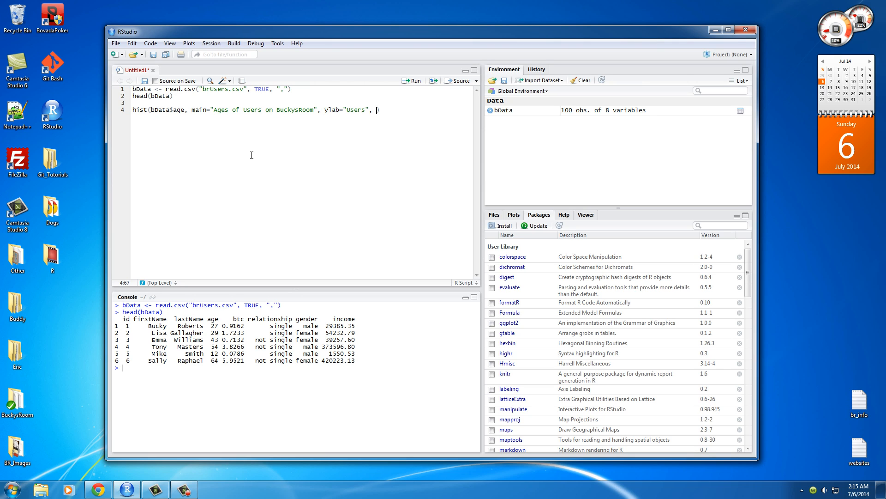
type("xlab=\"\"")
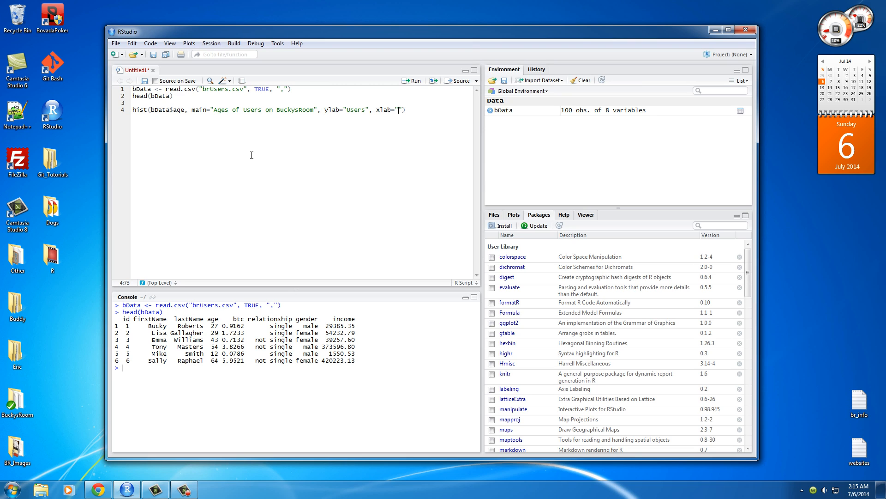
type("Ages")
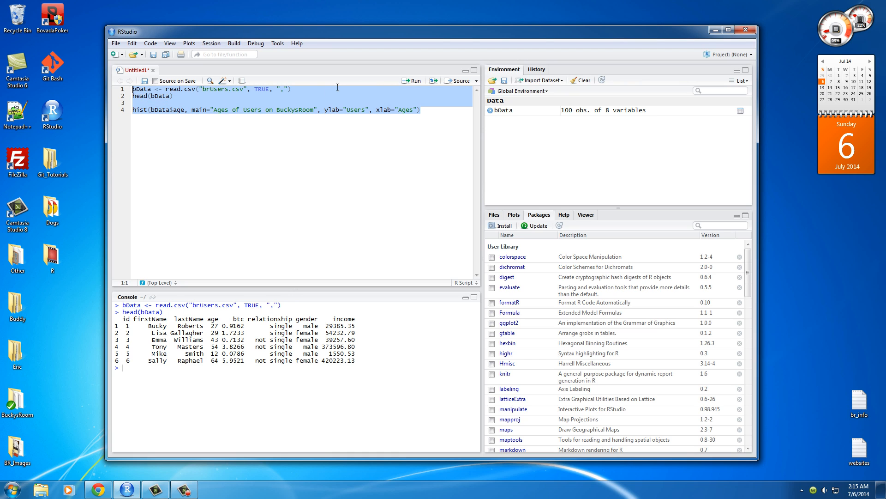
Run the script to draw the histogram, then select the "Ages" label text.
left_click(414, 80)
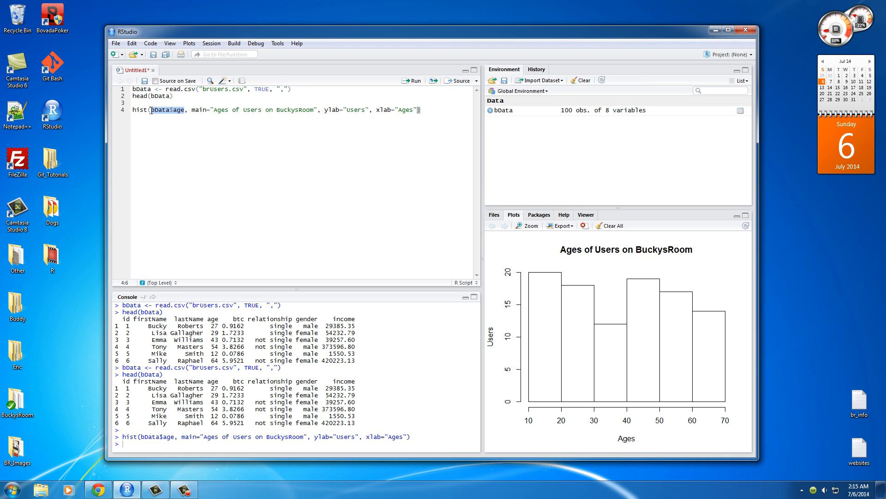
mouse_move(706, 443)
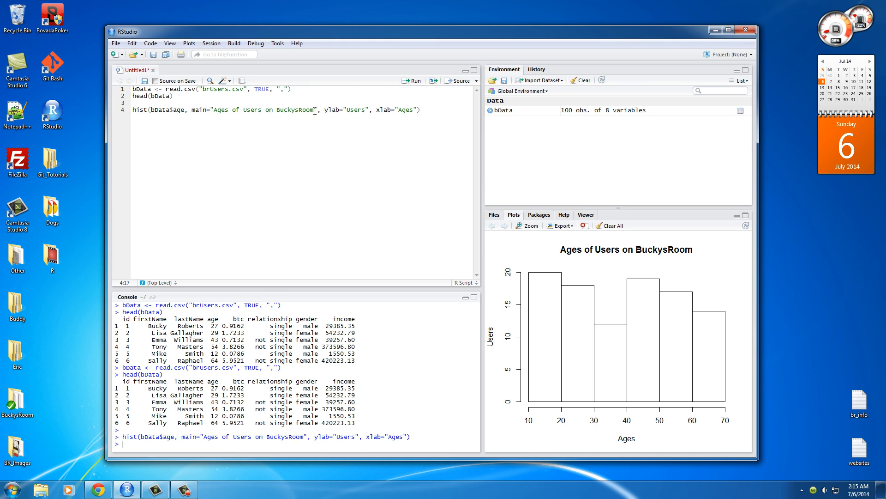
double_click(264, 109)
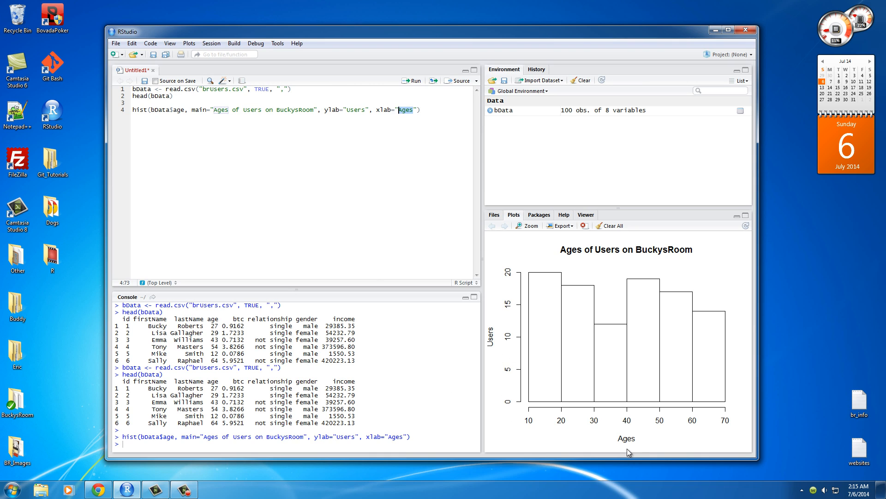
mouse_move(642, 375)
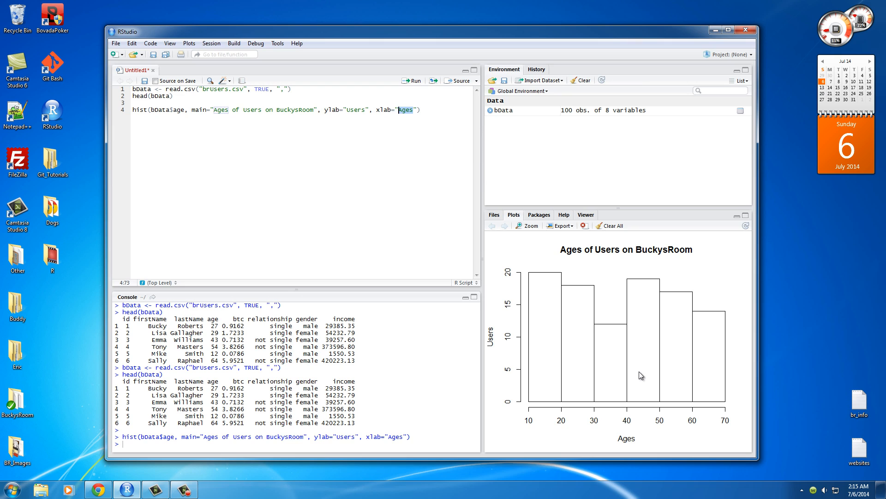
mouse_move(536, 428)
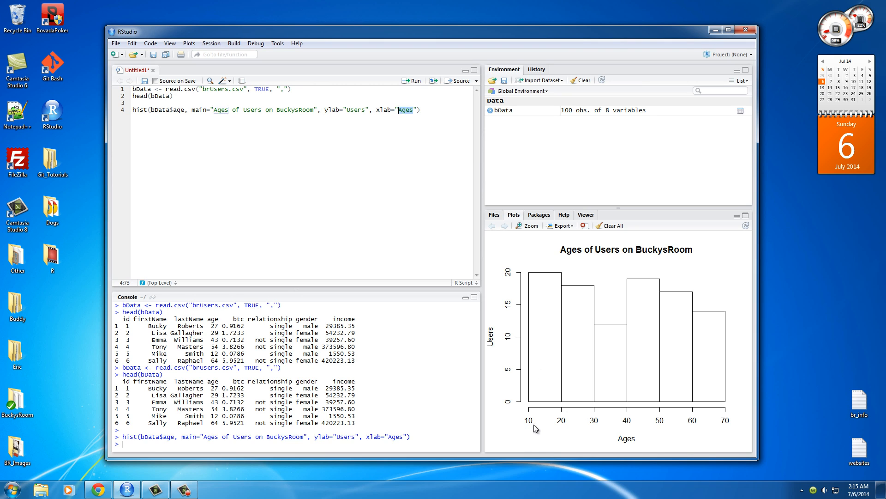
mouse_move(531, 425)
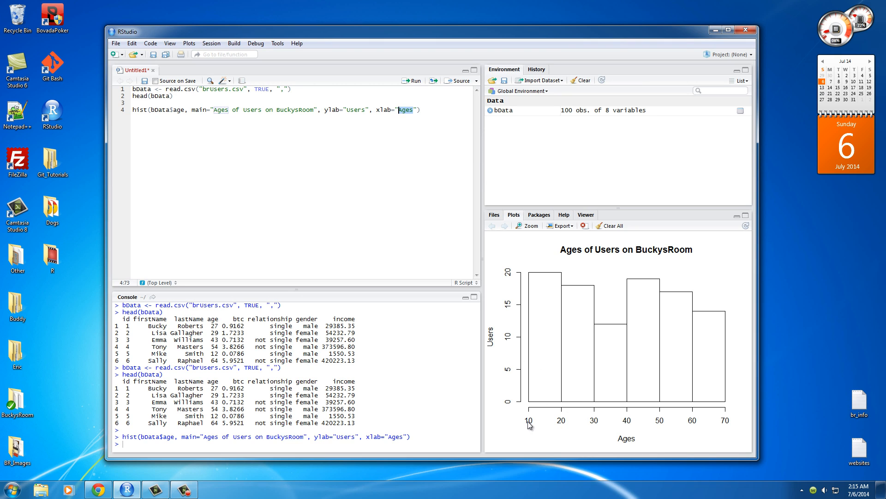
mouse_move(548, 428)
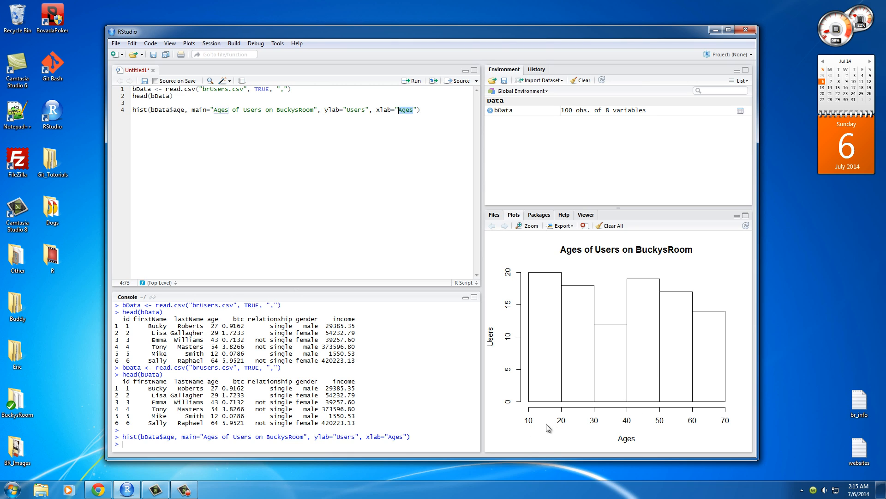
mouse_move(569, 428)
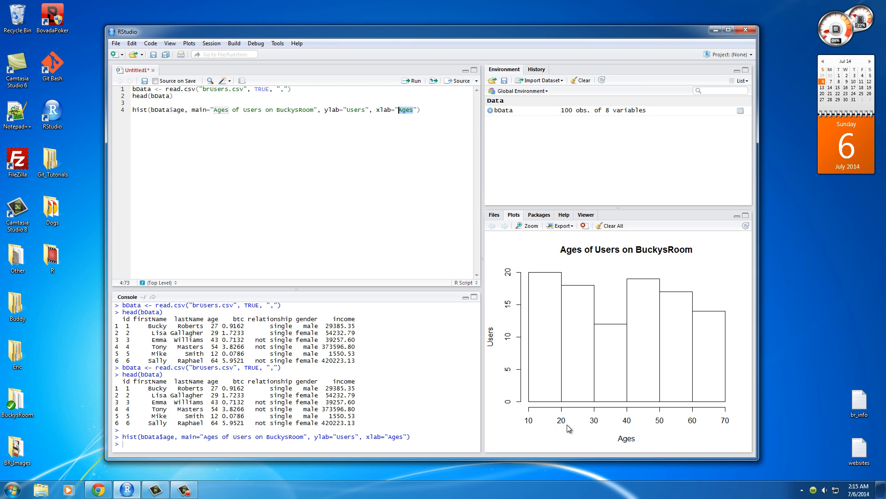
mouse_move(544, 278)
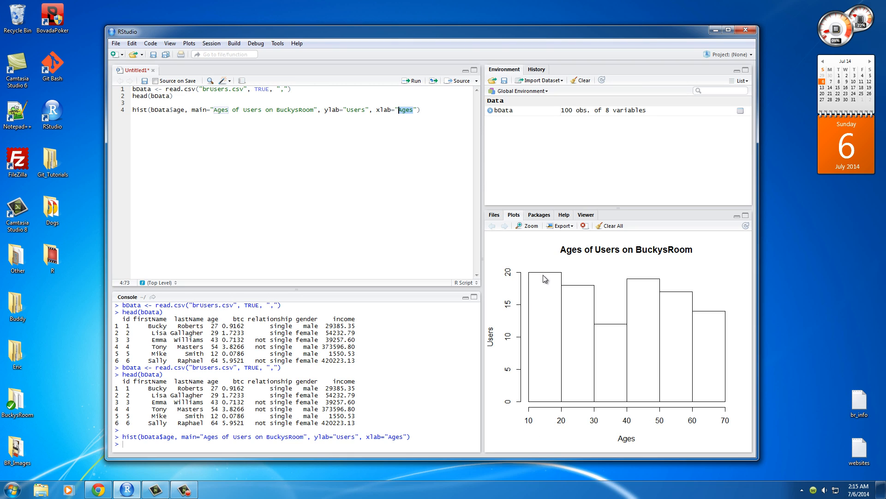
mouse_move(679, 417)
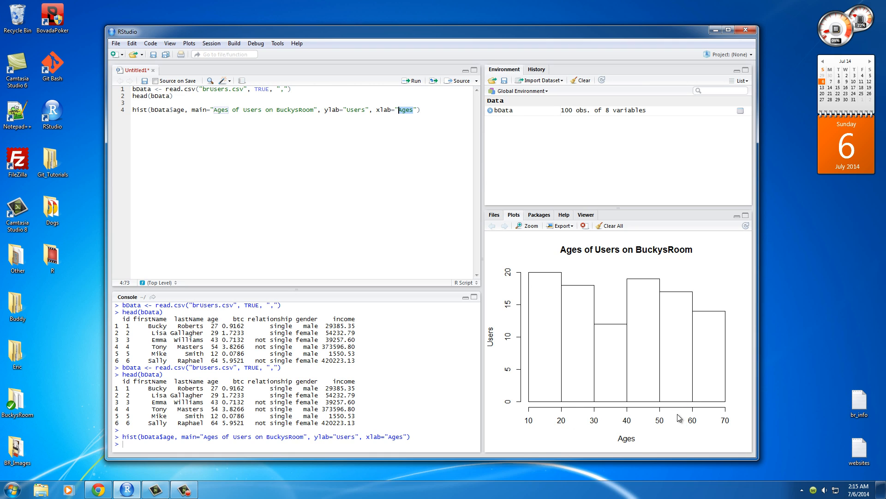
mouse_move(596, 428)
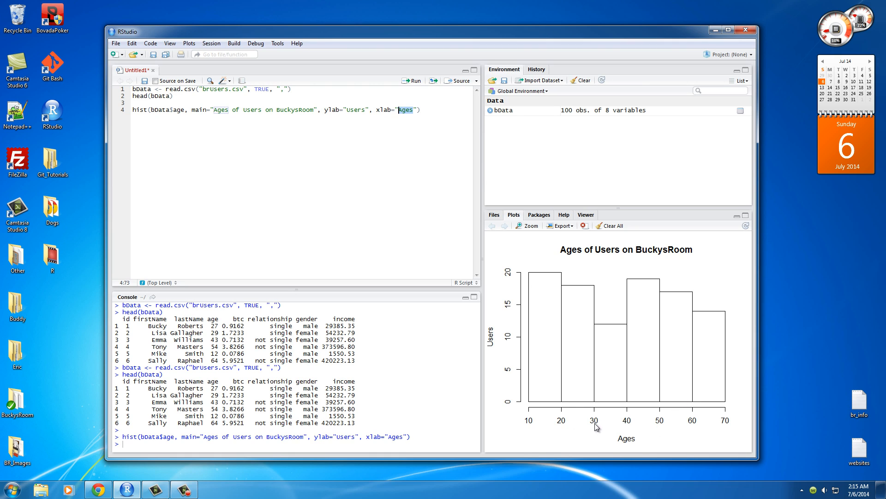
mouse_move(603, 328)
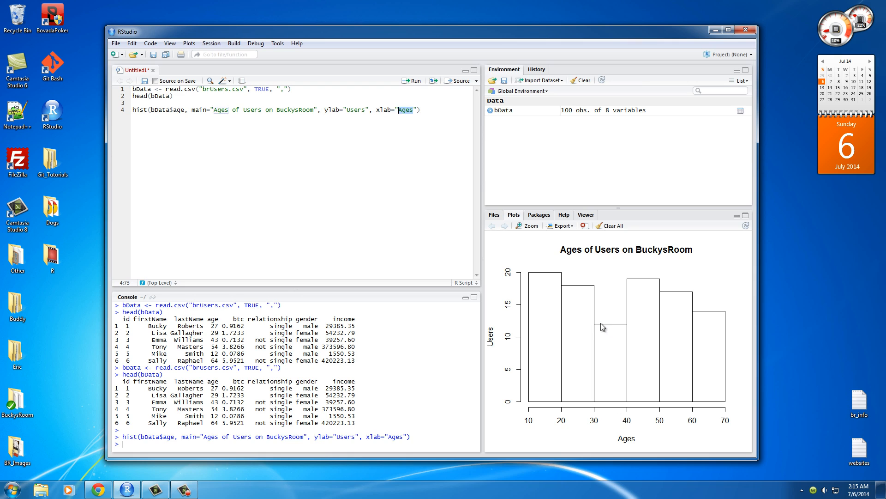
mouse_move(569, 373)
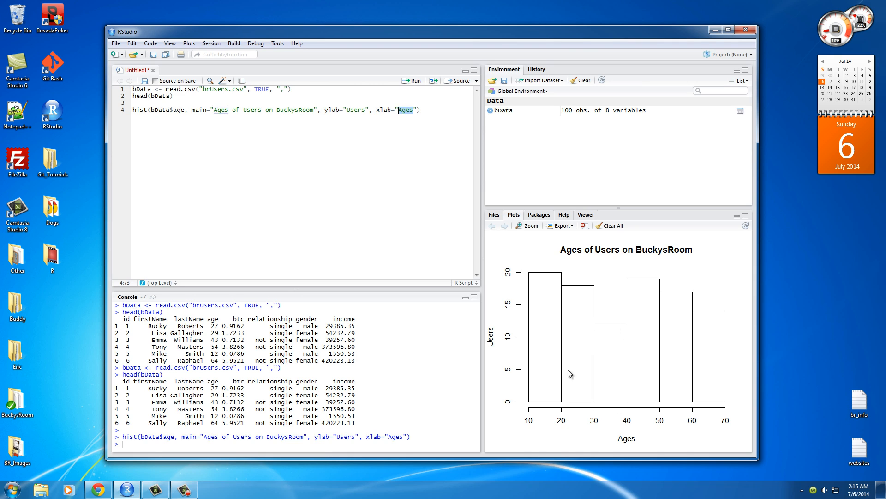
mouse_move(547, 400)
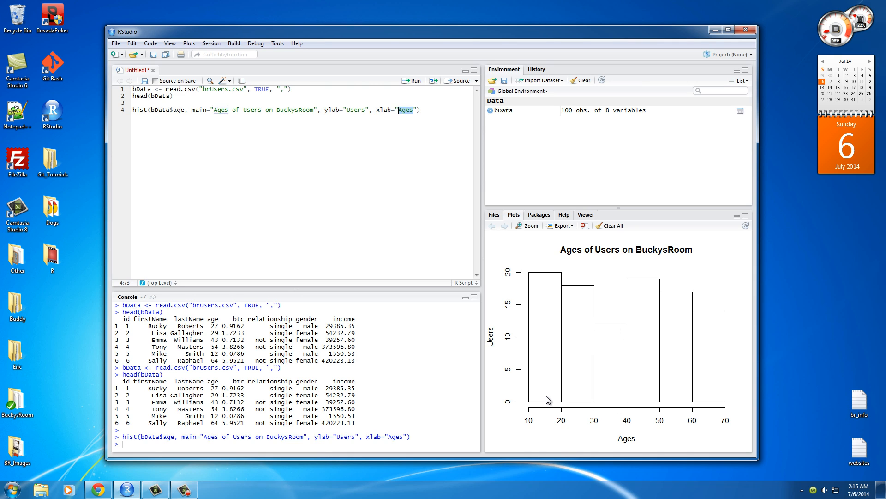
mouse_move(565, 393)
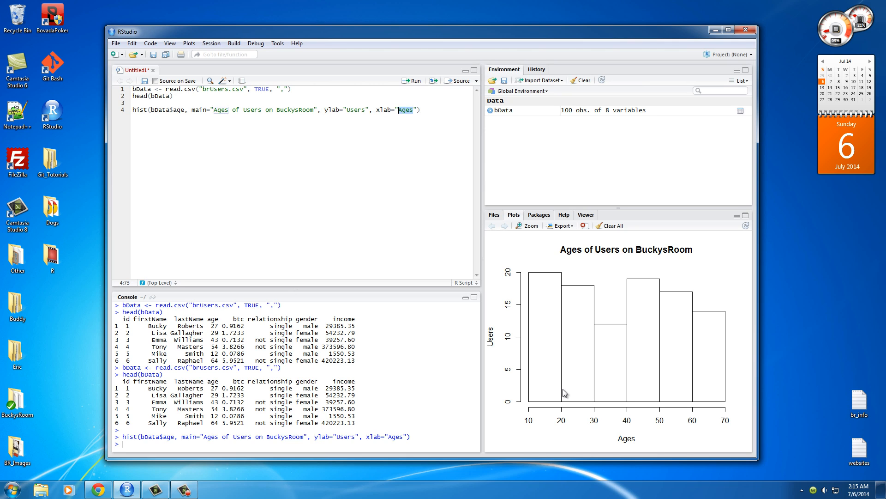
mouse_move(549, 415)
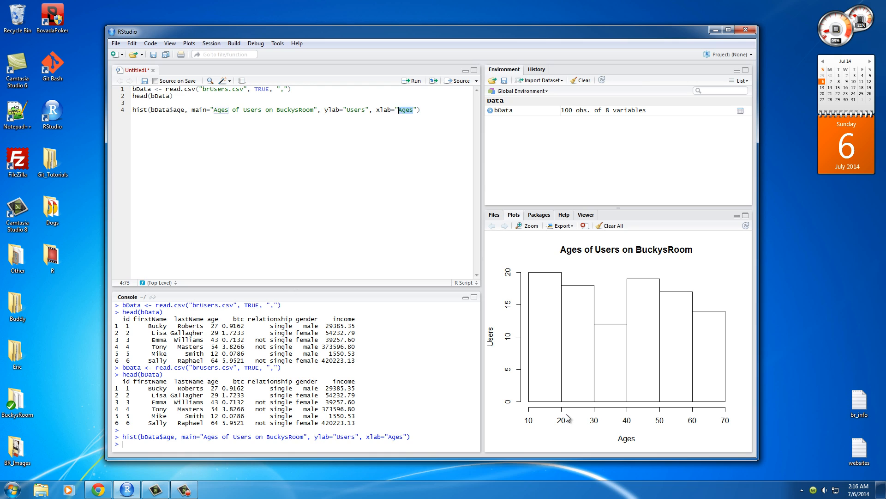
mouse_move(745, 402)
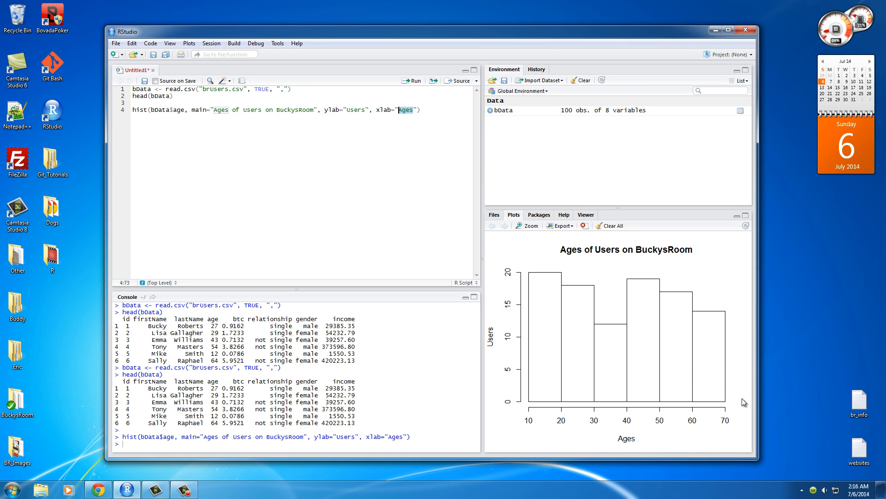
Select and delete the hist() line on line 4 of the script.
left_click(421, 110)
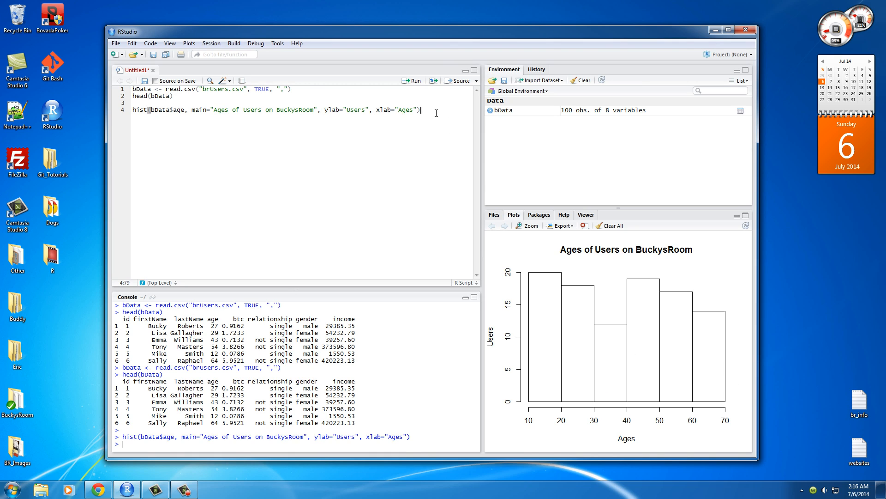
triple_click(277, 110)
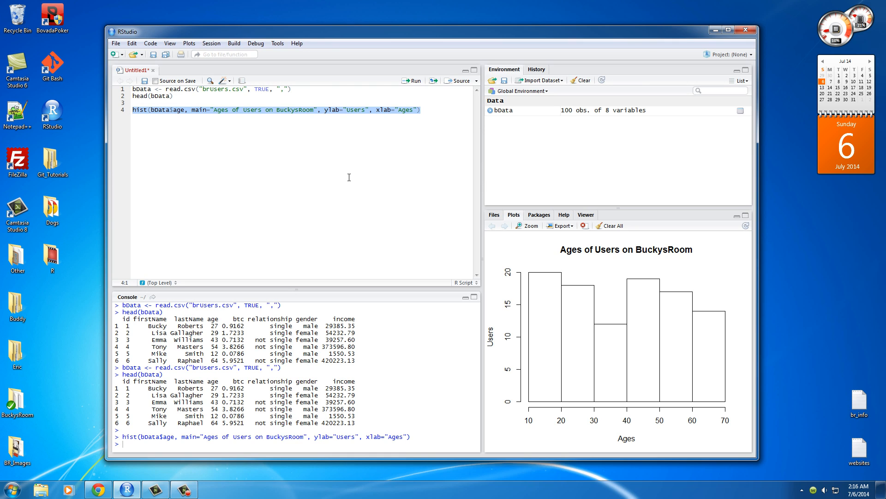
left_click(325, 110)
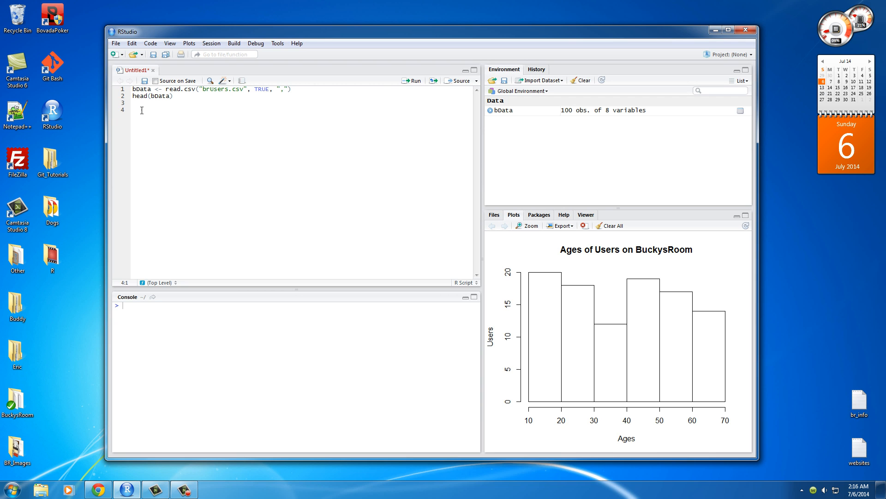
Switch to the brUsers sheet and highlight the age and income columns.
left_click(97, 489)
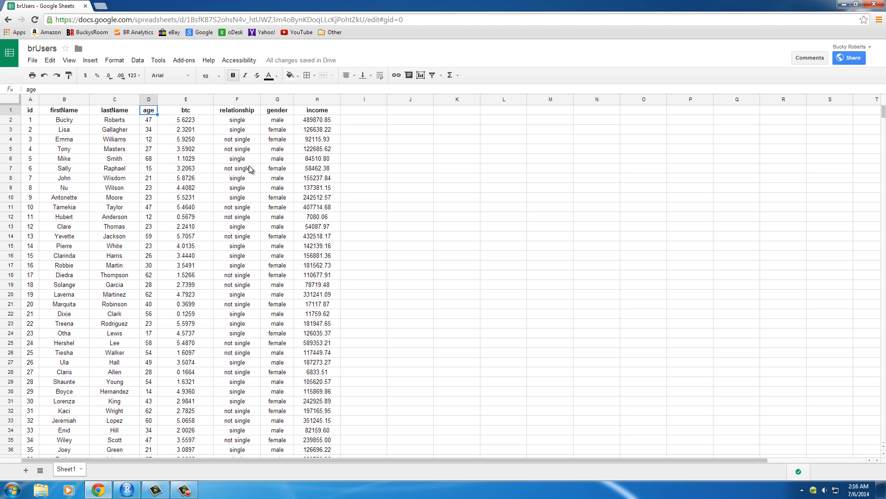
left_click(149, 100)
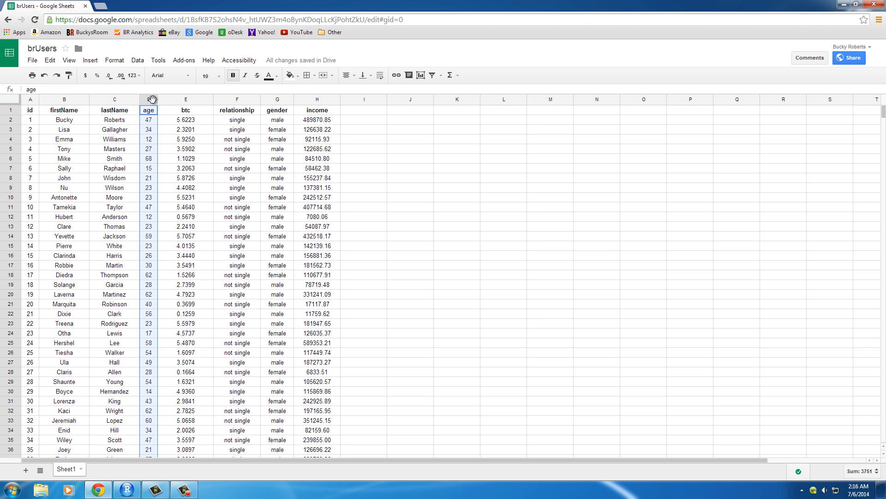
left_click(318, 110)
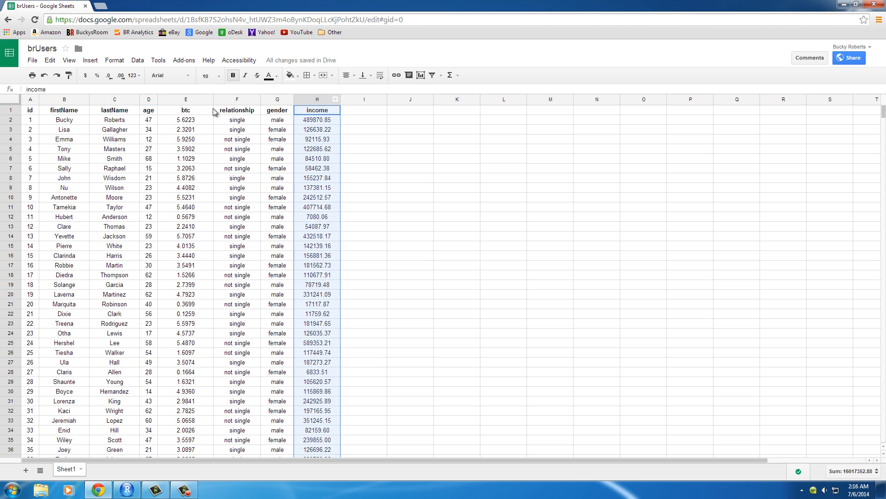
left_click(148, 110)
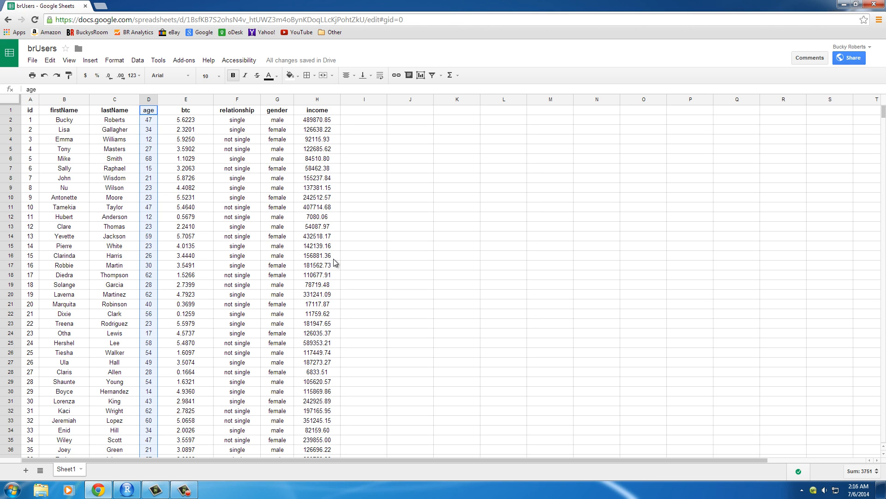
mouse_move(347, 285)
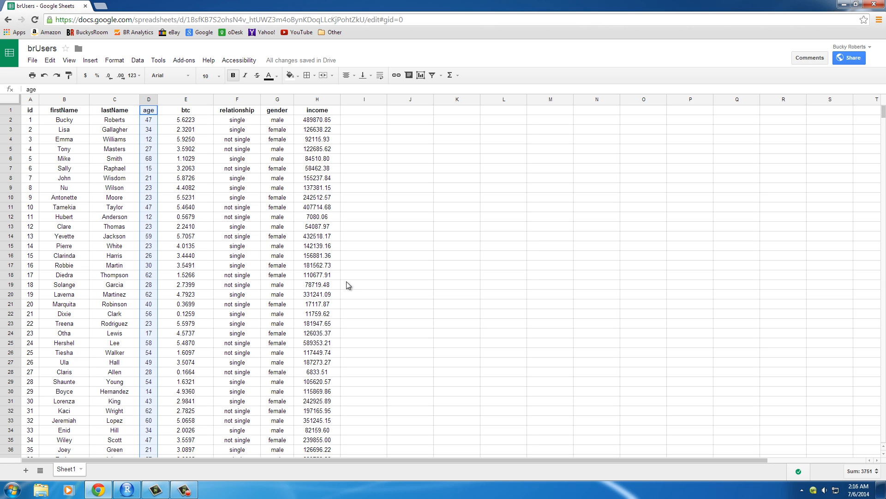
mouse_move(353, 285)
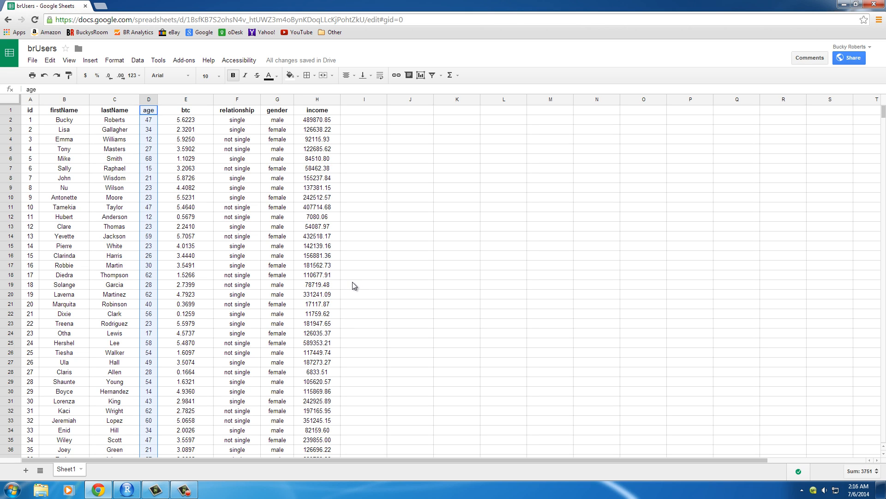
mouse_move(352, 290)
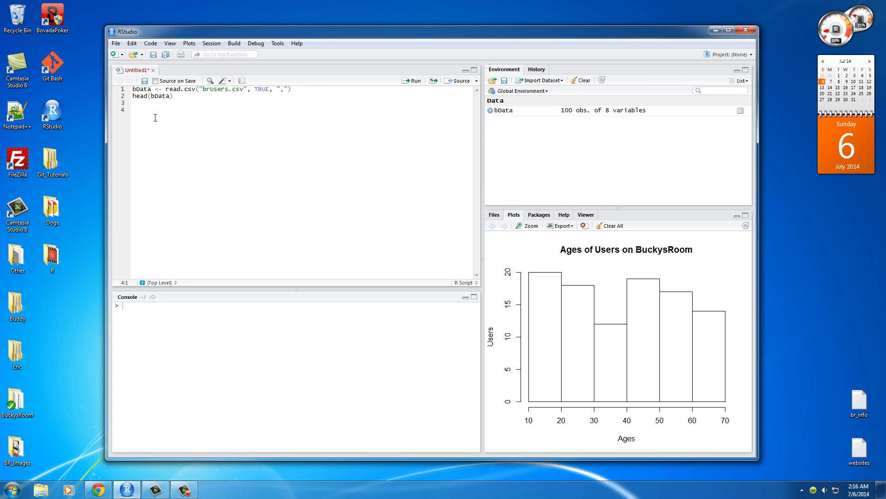
Start plot(bData$ on line 4, checking the spreadsheet's column names.
type("p1")
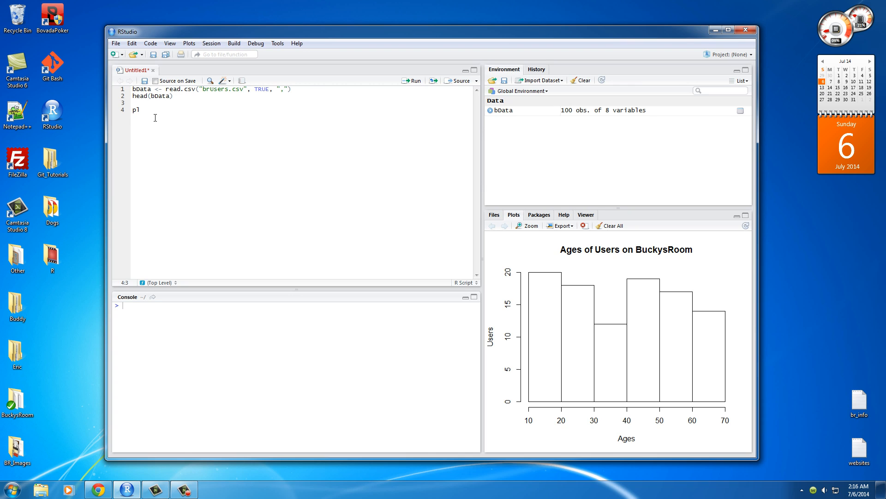
type("lot()")
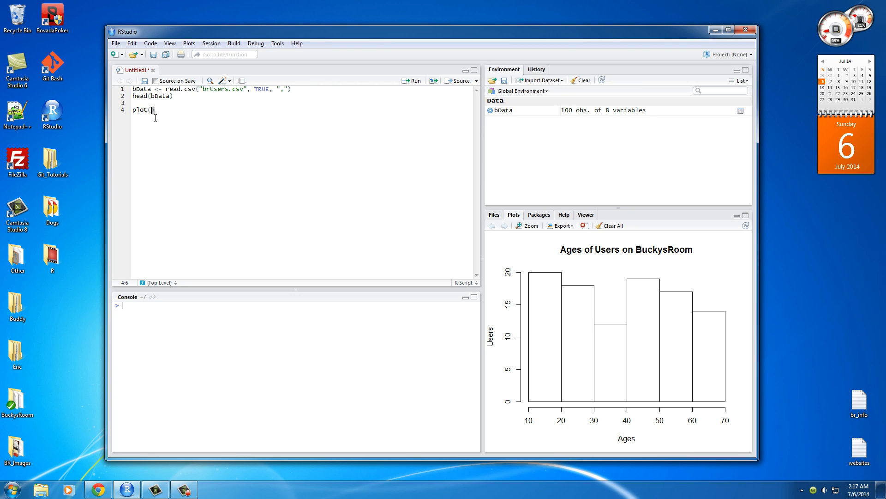
mouse_move(225, 132)
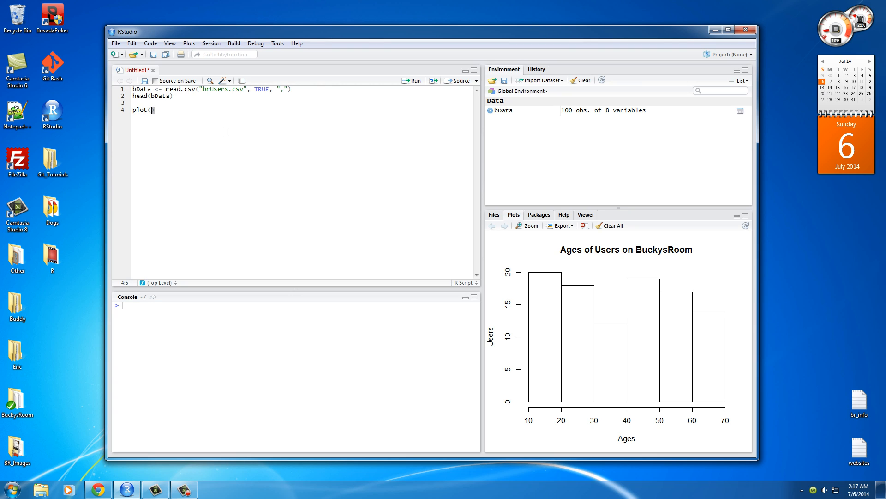
mouse_move(219, 148)
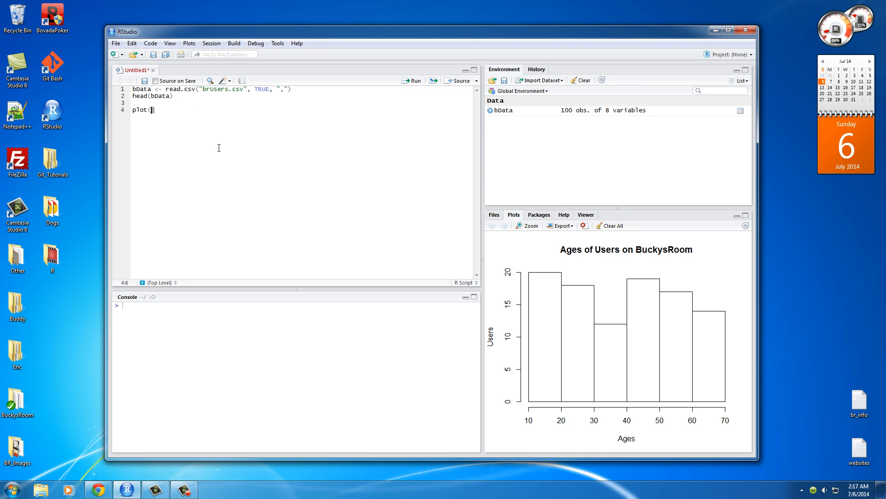
type("b")
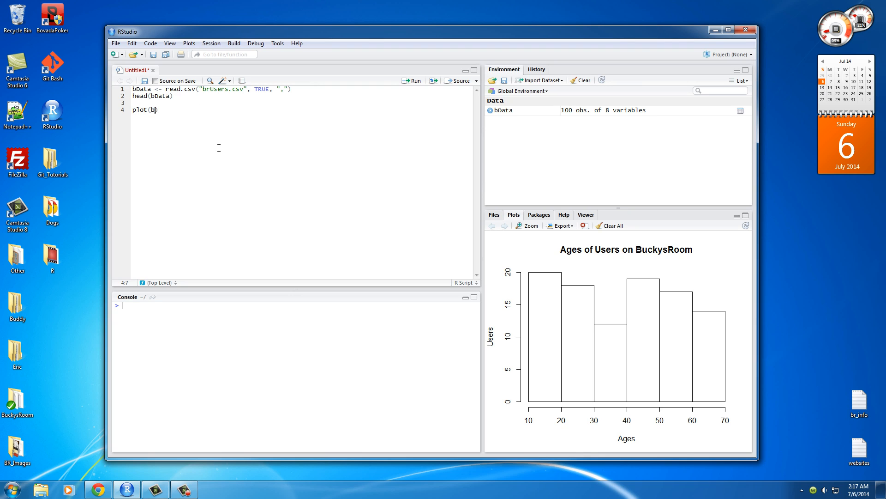
type("Data$")
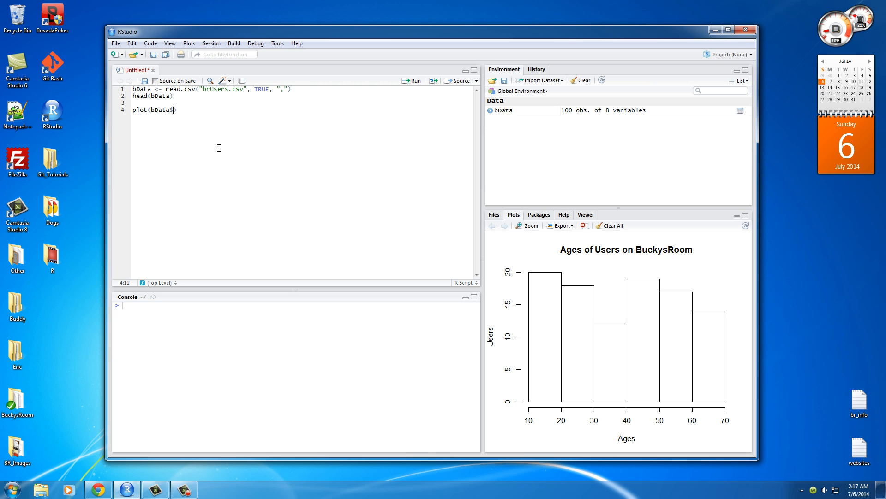
left_click(96, 490)
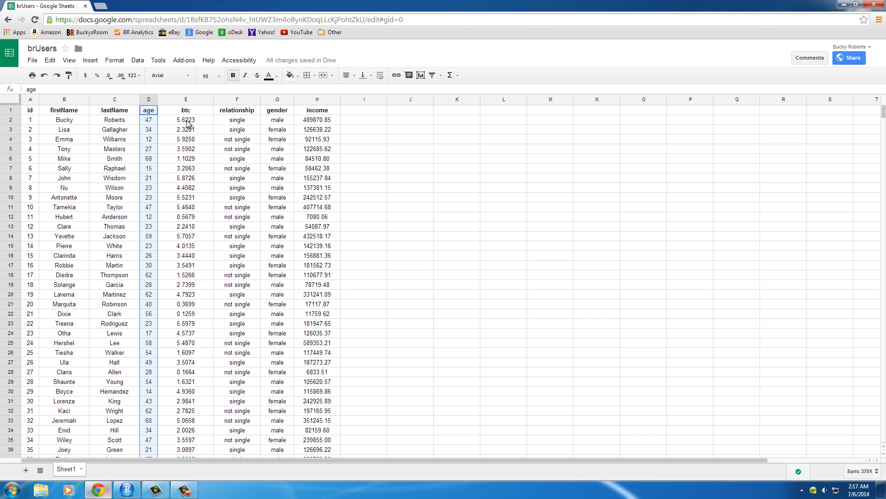
left_click(126, 489)
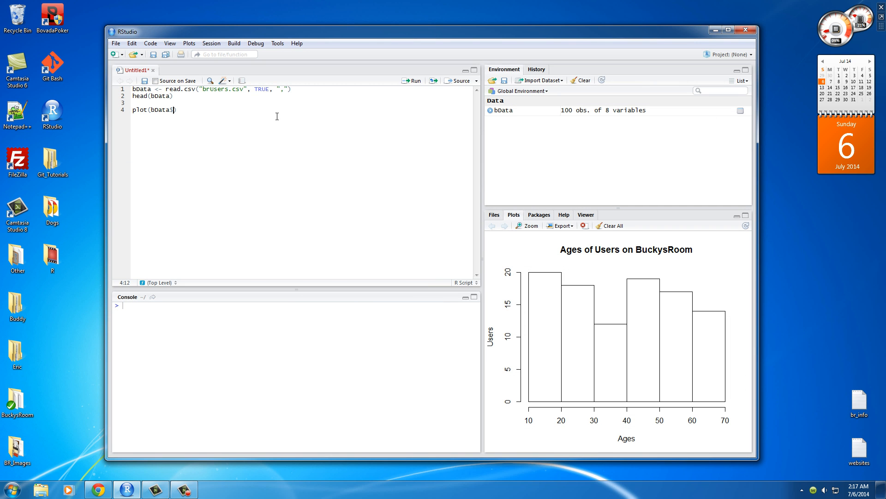
Complete plot(bData$age, bData$income, ylab="Age", xlab="Income").
type("age,")
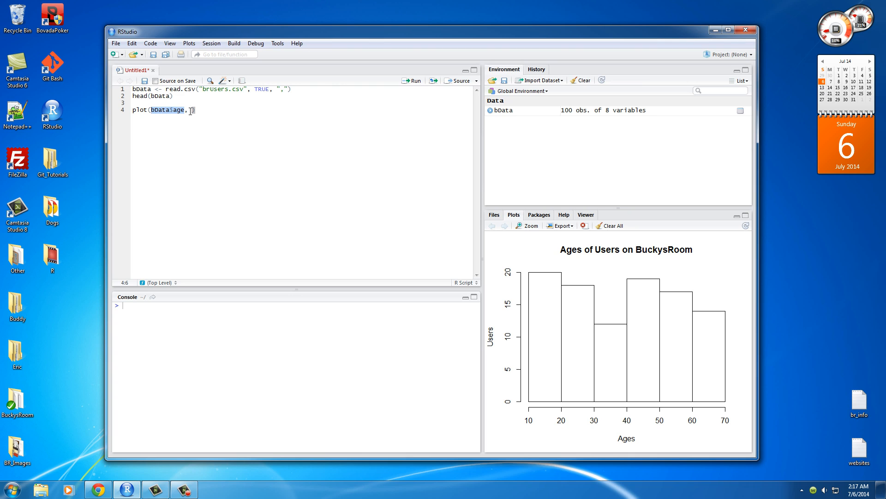
type("bData$i")
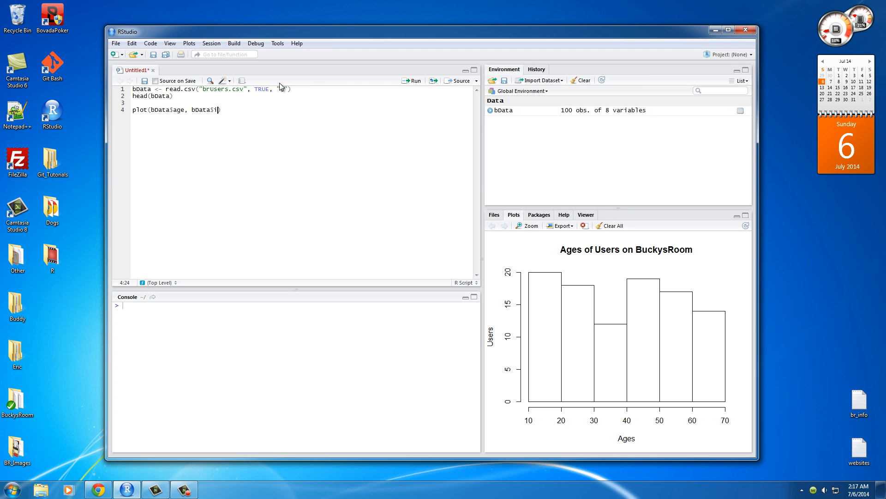
type("ncome")
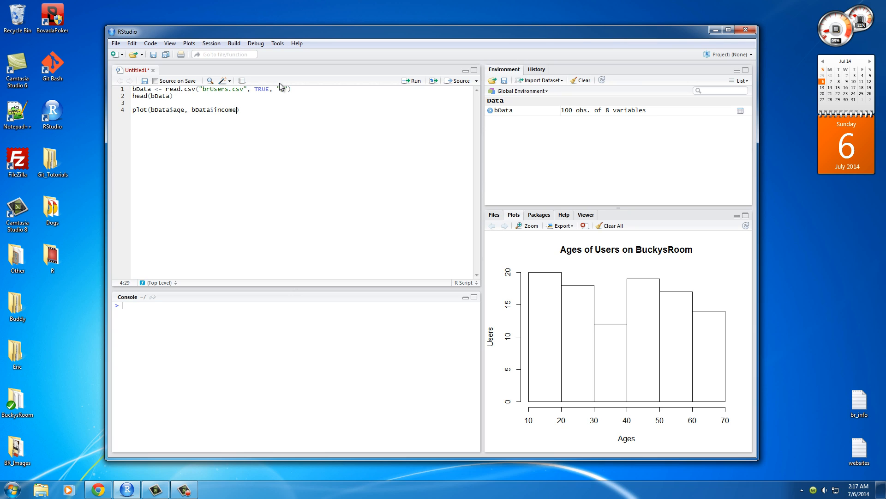
type(",")
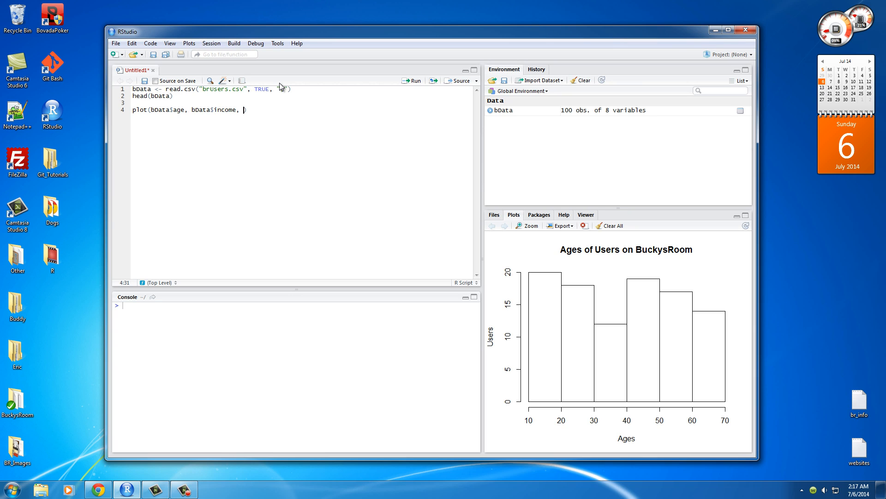
type("ylab=\"Age")
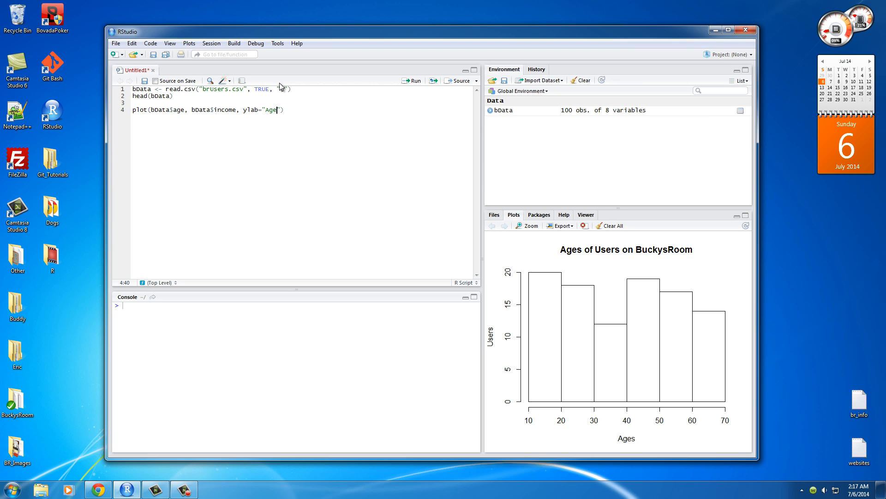
type("s")
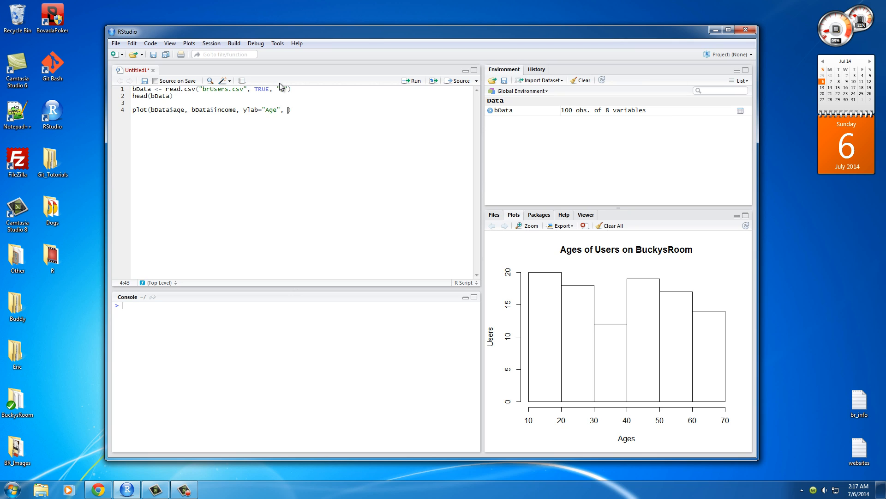
type("xlab=\"Income")
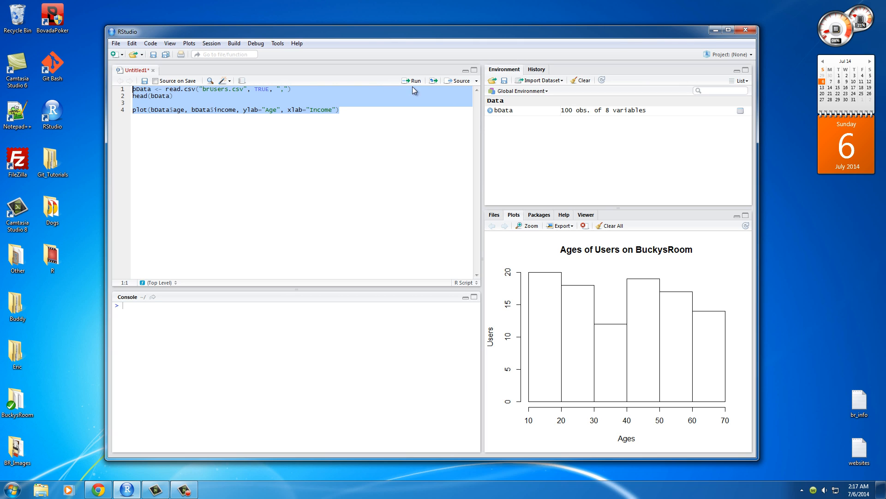
Run the selected lines to draw the labelled age-versus-income scatter plot in Plots.
left_click(412, 80)
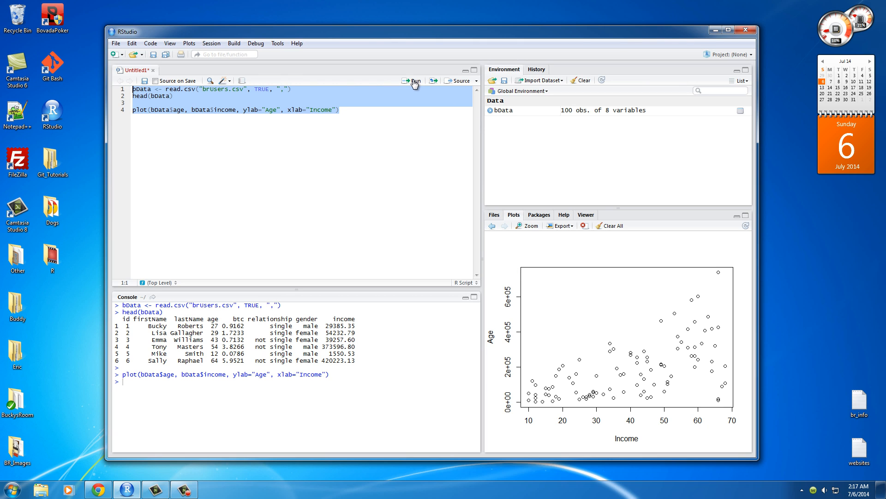
mouse_move(520, 403)
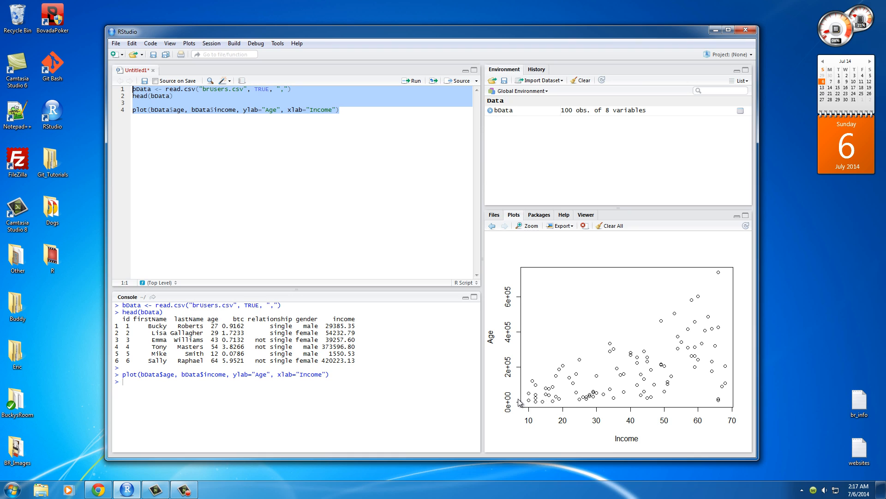
mouse_move(528, 287)
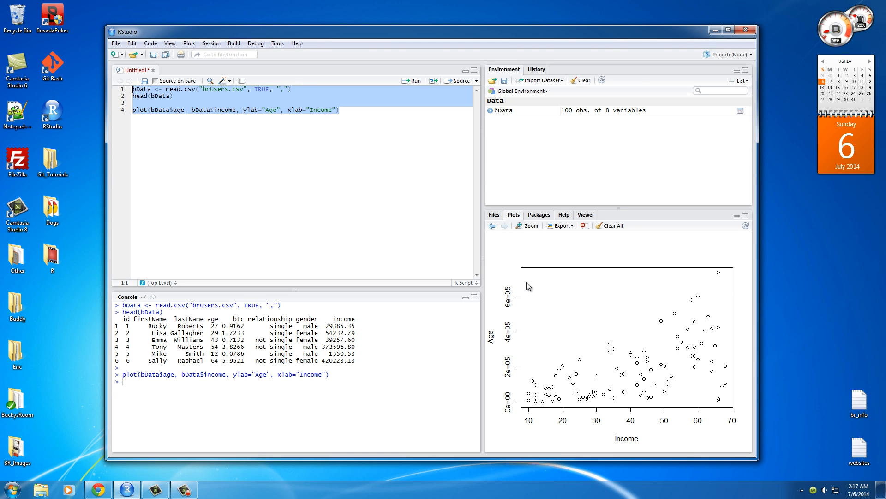
mouse_move(653, 381)
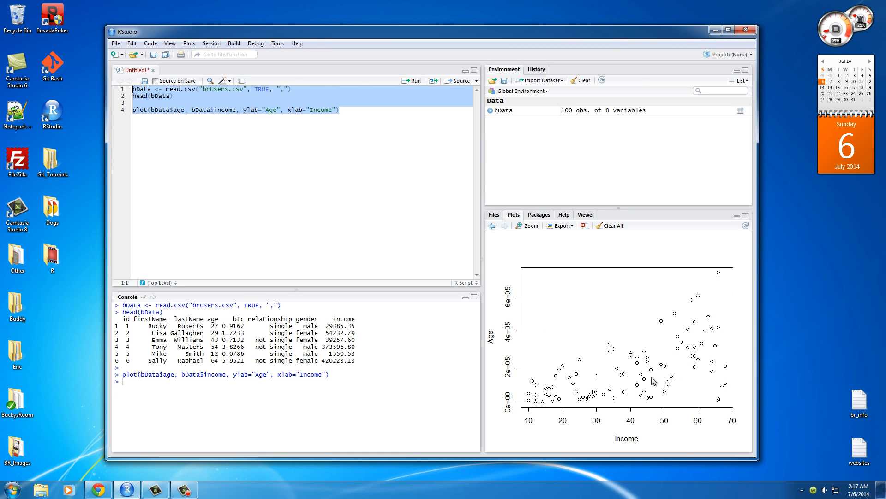
mouse_move(572, 392)
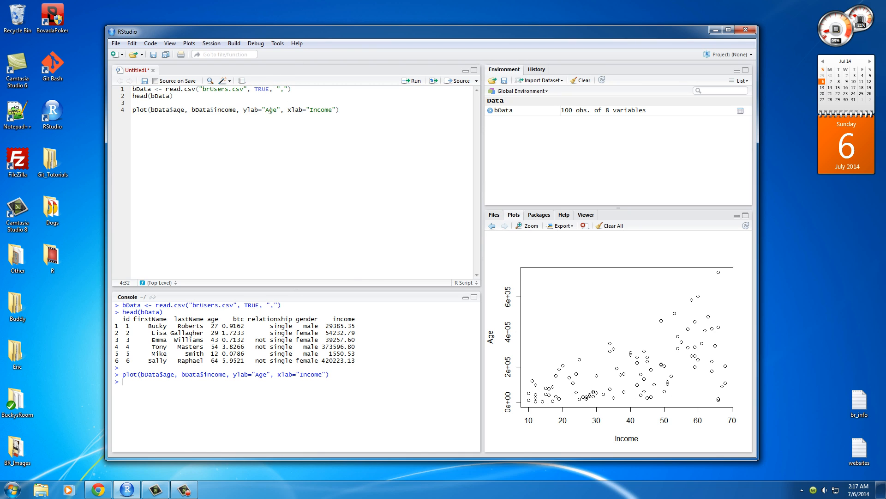
Change the labels to ylab="Income" and xlab="Age", then rerun the script.
type("Incom")
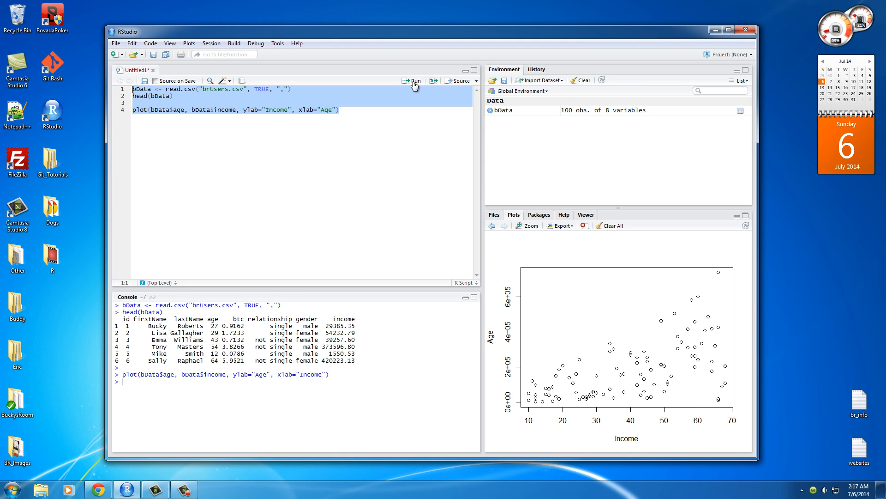
left_click(413, 80)
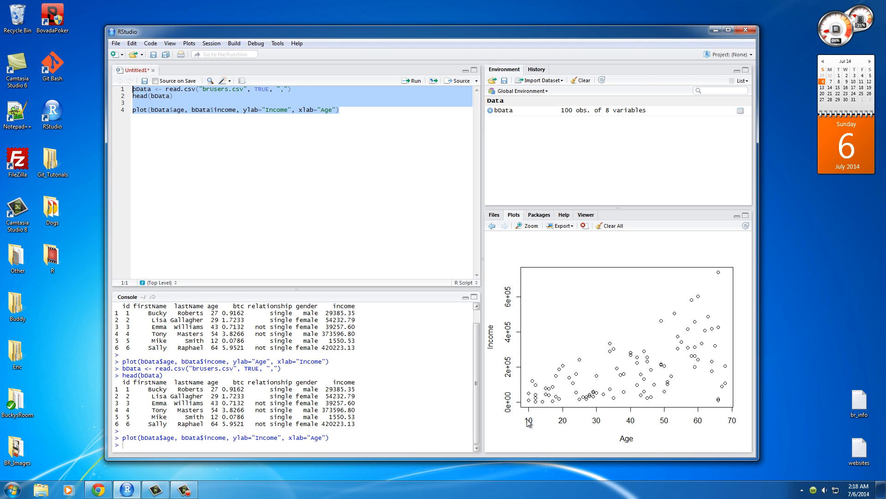
mouse_move(546, 362)
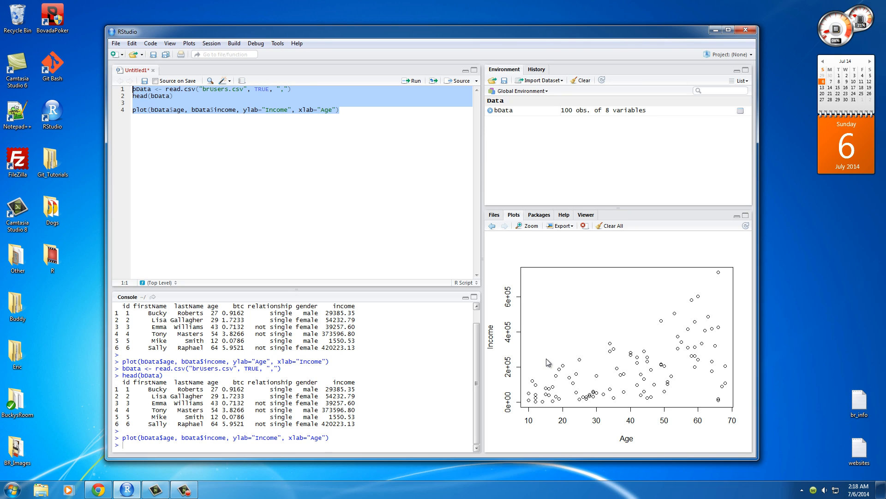
mouse_move(545, 408)
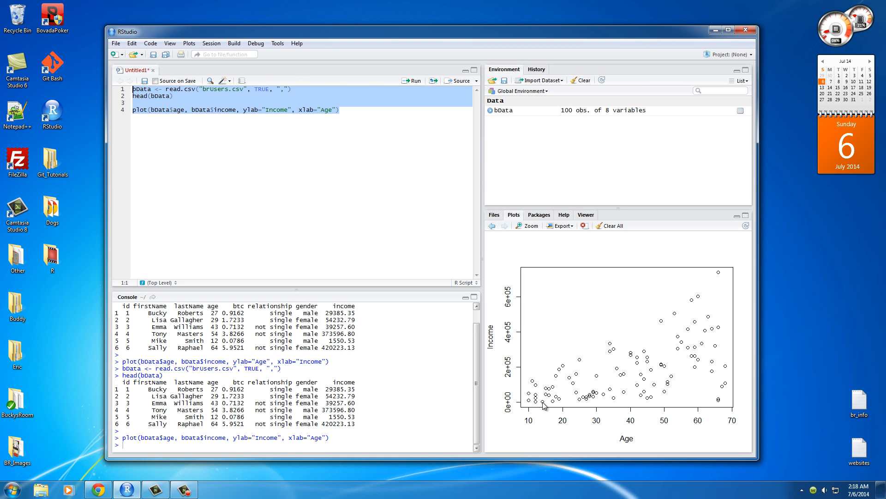
mouse_move(622, 313)
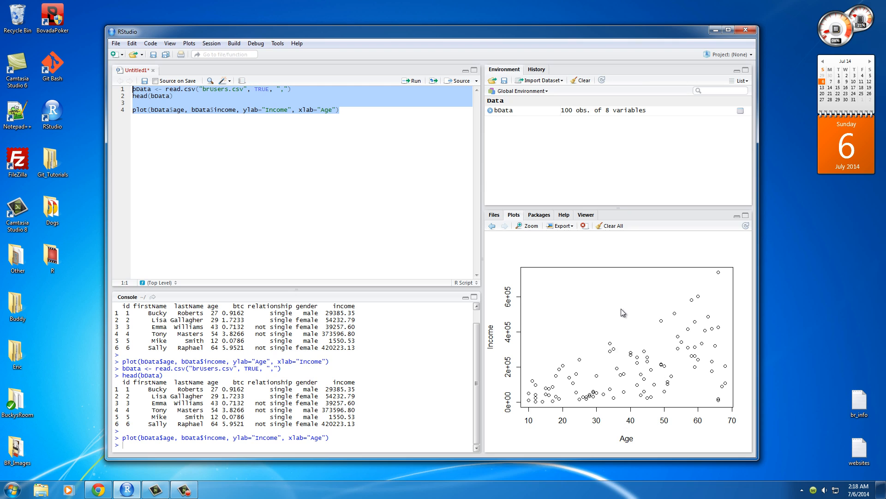
mouse_move(712, 406)
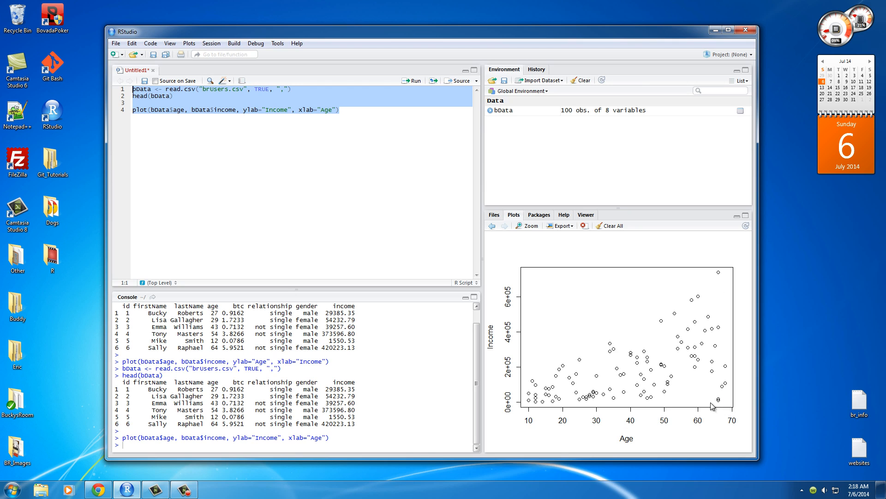
mouse_move(726, 383)
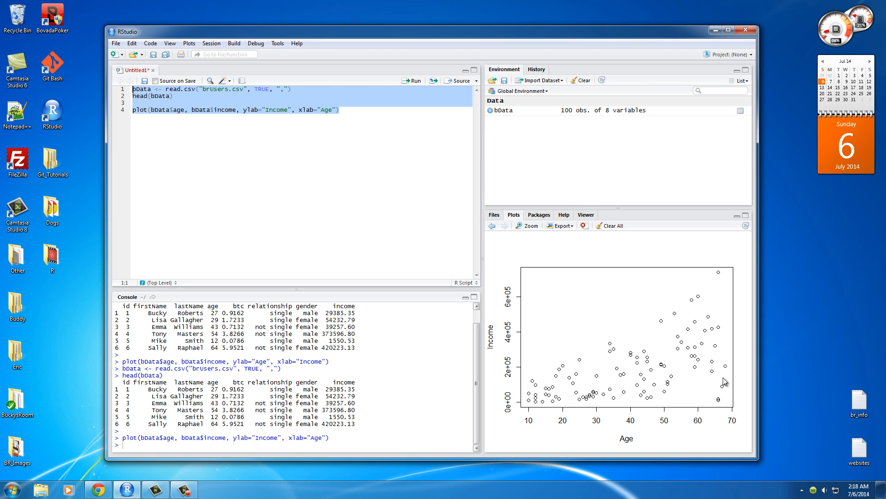
mouse_move(720, 276)
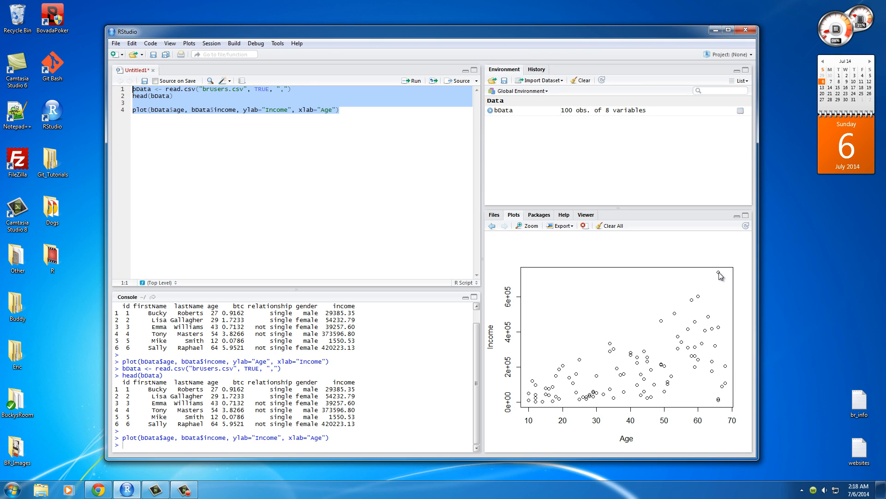
mouse_move(713, 280)
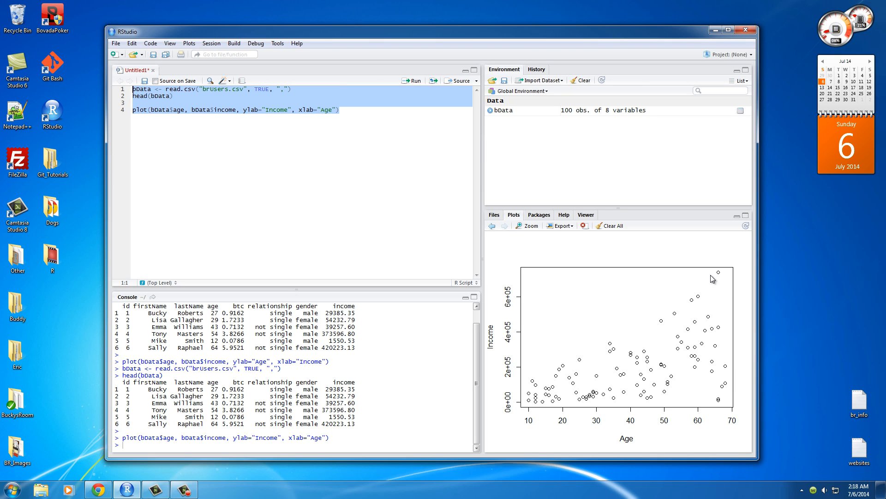
mouse_move(507, 398)
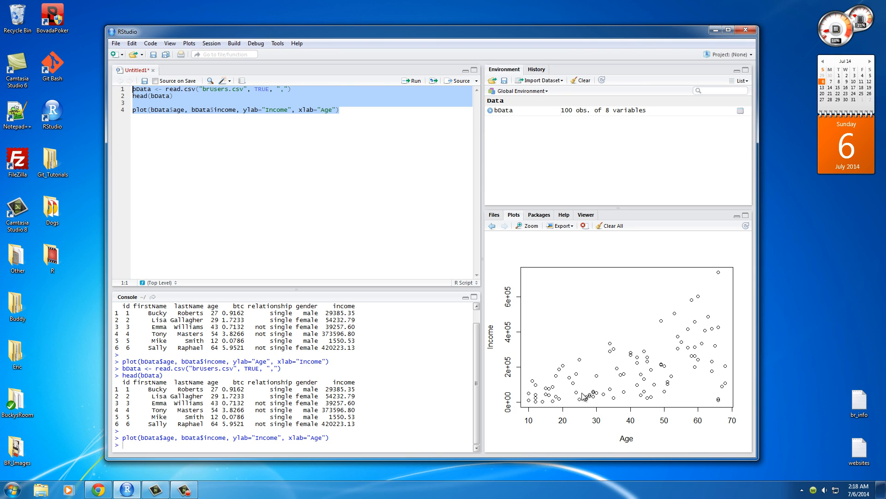
mouse_move(665, 388)
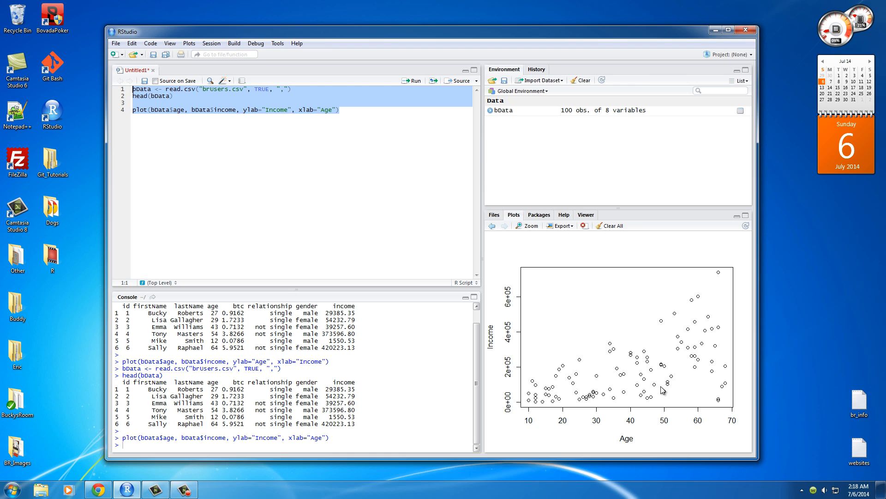
mouse_move(717, 292)
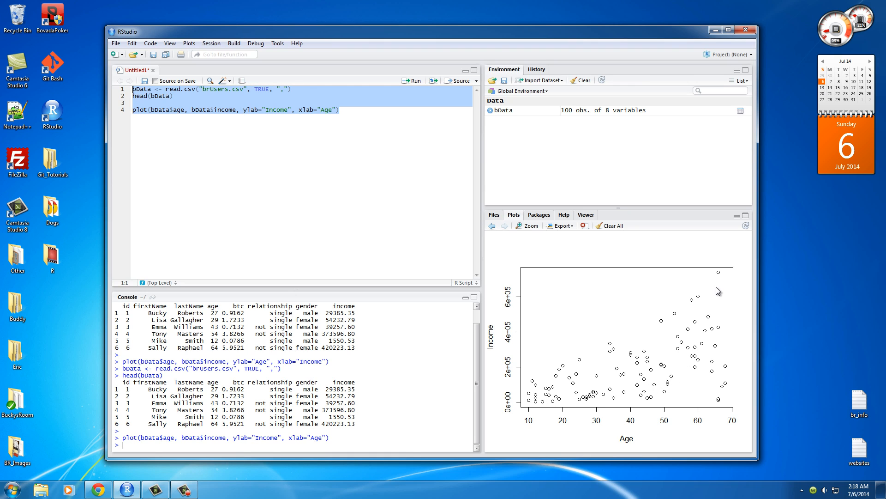
mouse_move(705, 307)
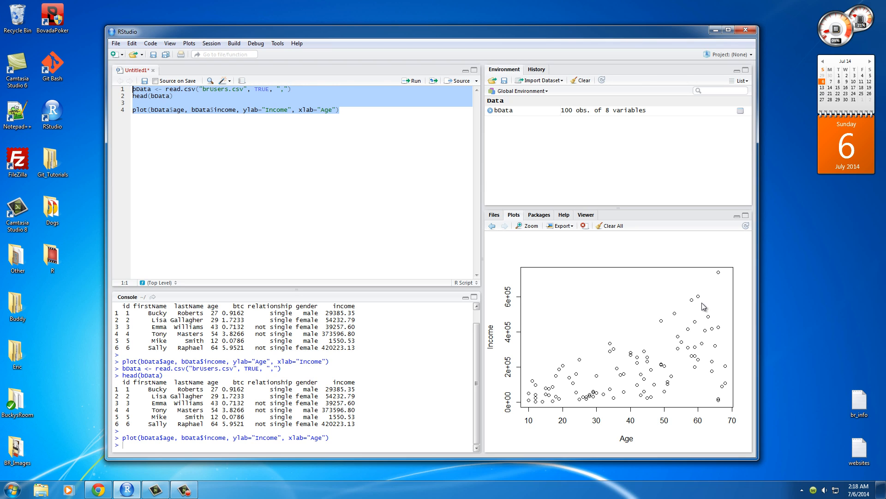
mouse_move(660, 467)
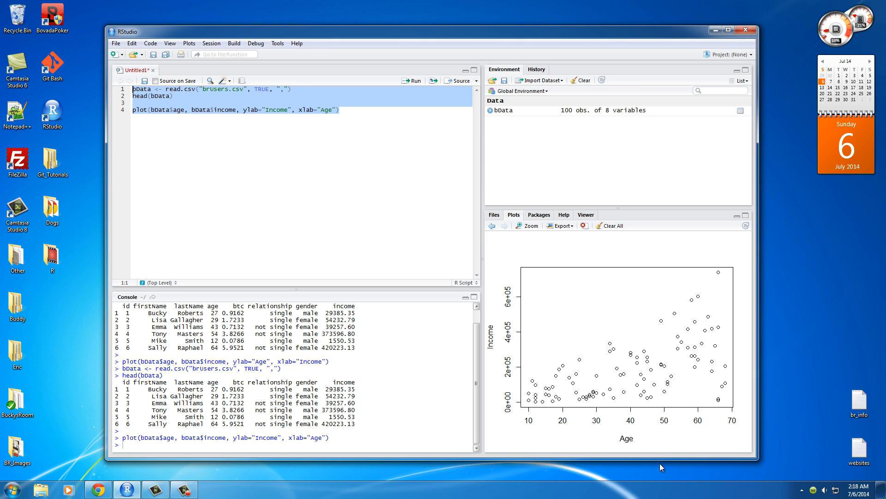
Review the Income-versus-Age plot and select line 4 of the script.
left_click(148, 104)
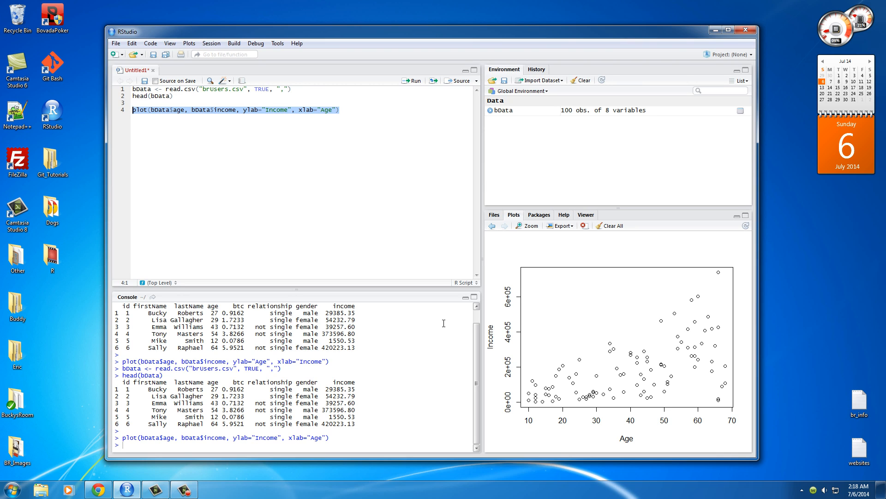
mouse_move(352, 291)
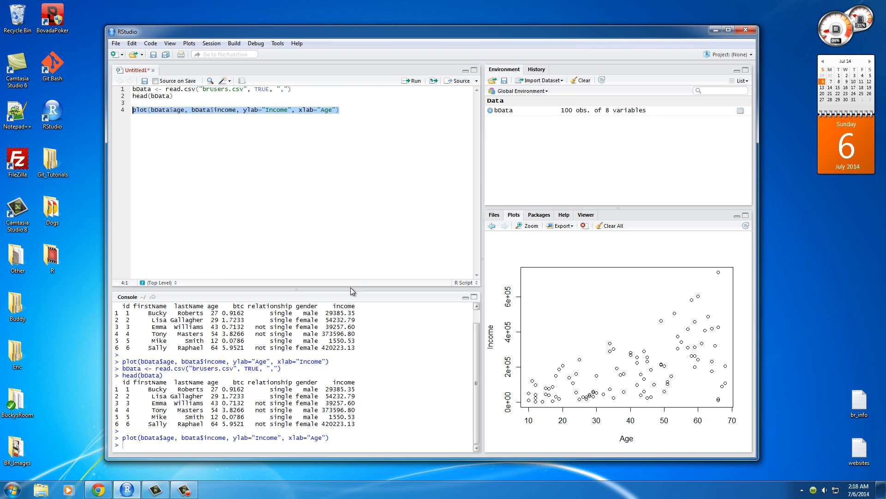
Overwrite line 4 with boxplot(bData$age).
type("boxplot")
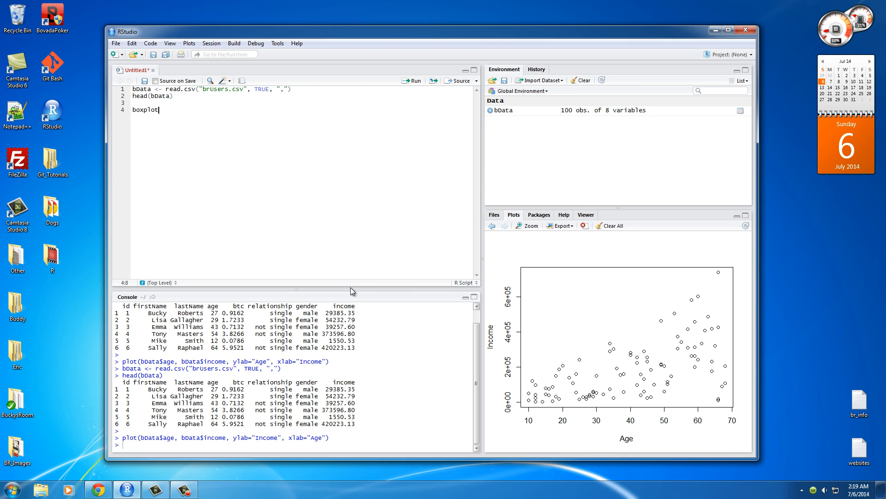
type("(")
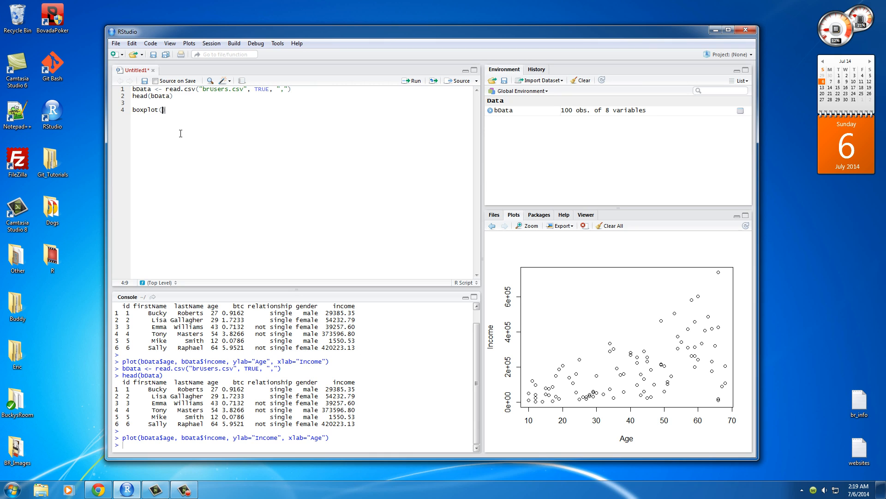
type("bData)")
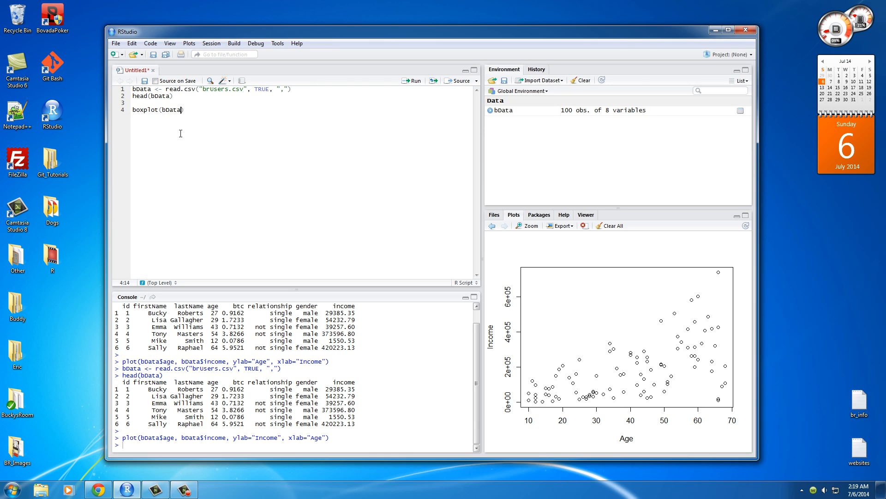
type("$age")
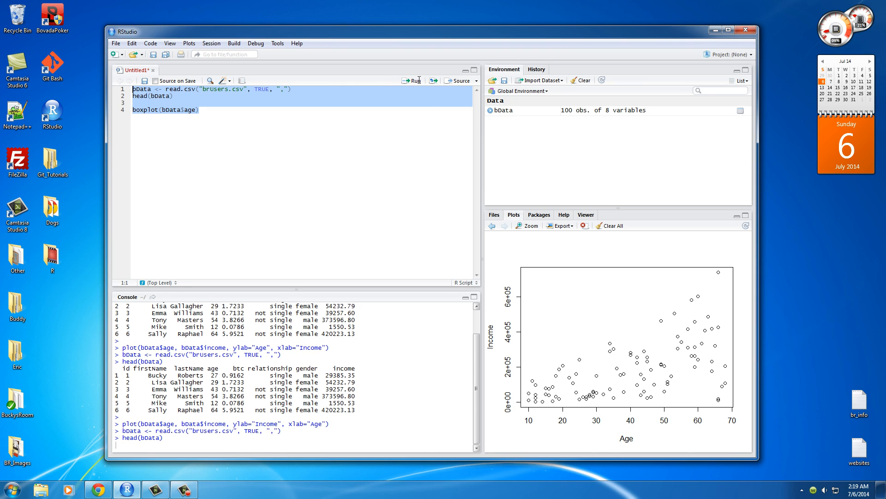
left_click(413, 80)
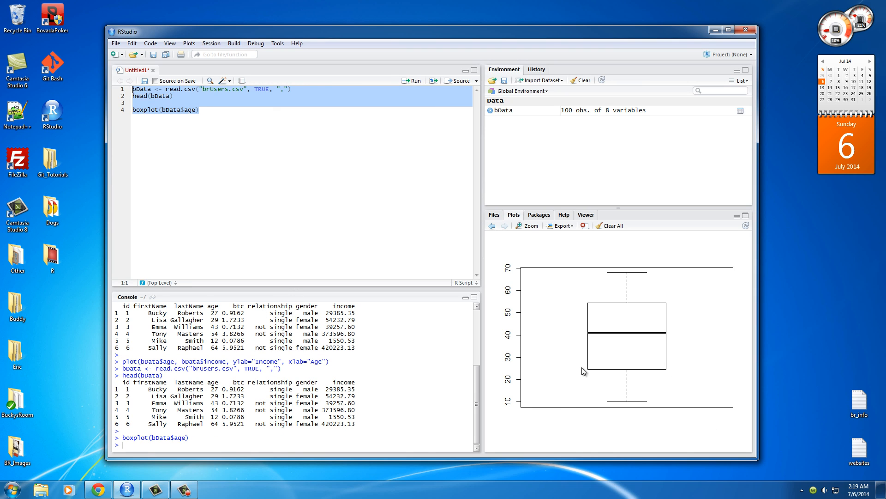
mouse_move(654, 351)
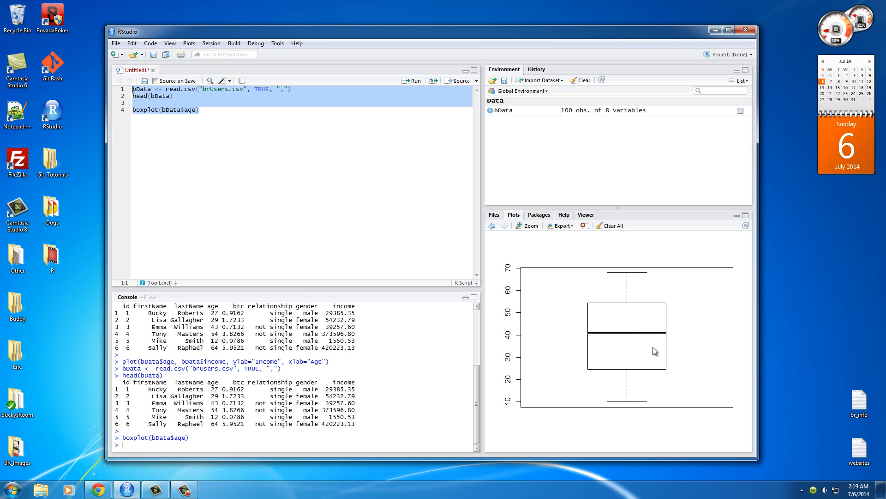
mouse_move(495, 269)
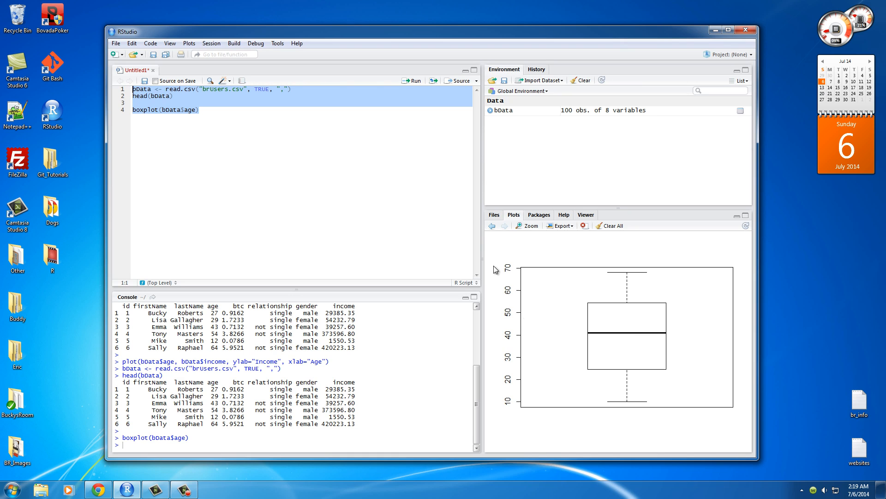
mouse_move(519, 391)
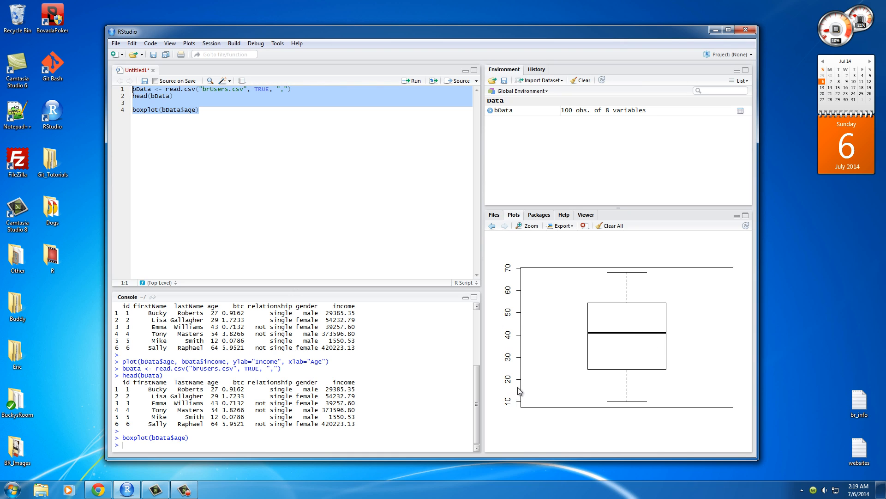
mouse_move(511, 276)
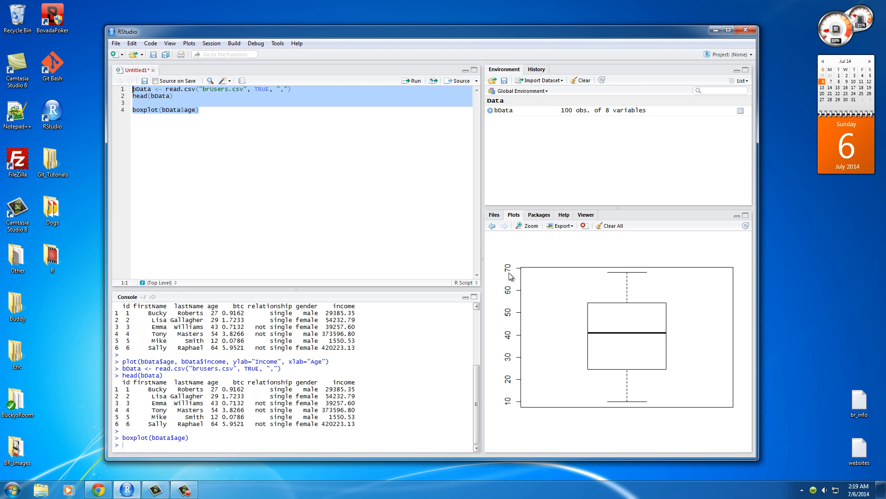
mouse_move(631, 346)
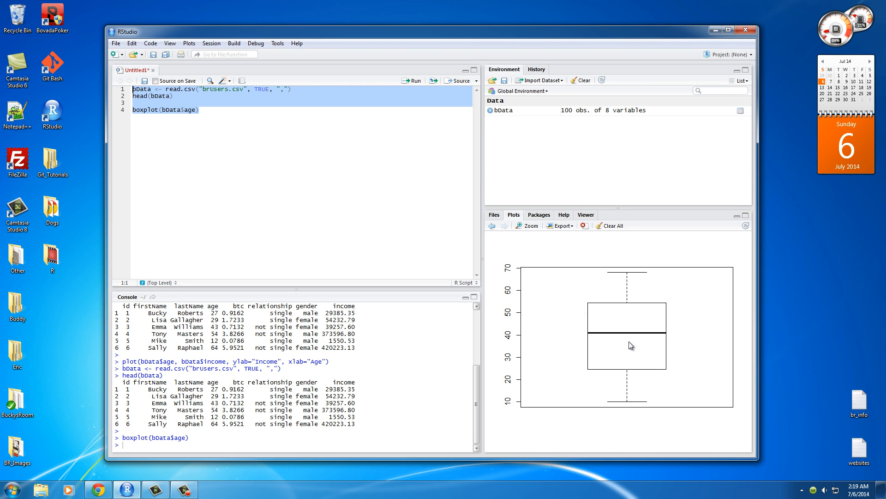
mouse_move(623, 334)
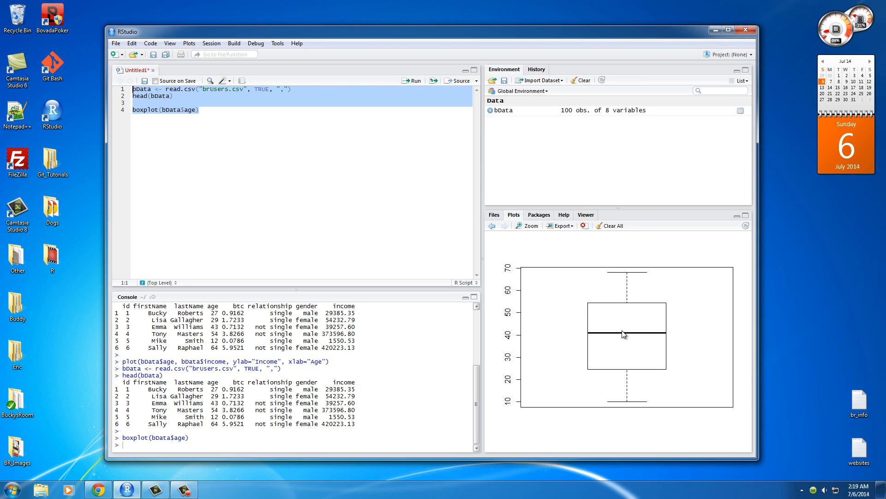
mouse_move(662, 327)
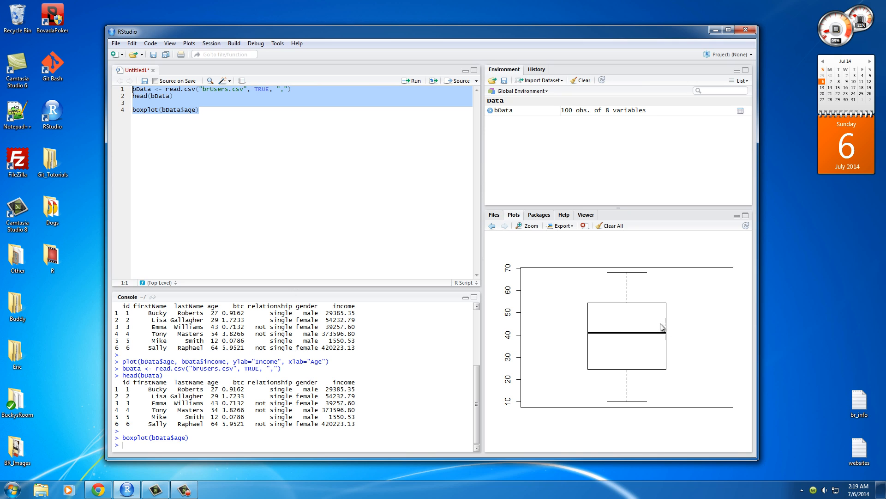
mouse_move(619, 373)
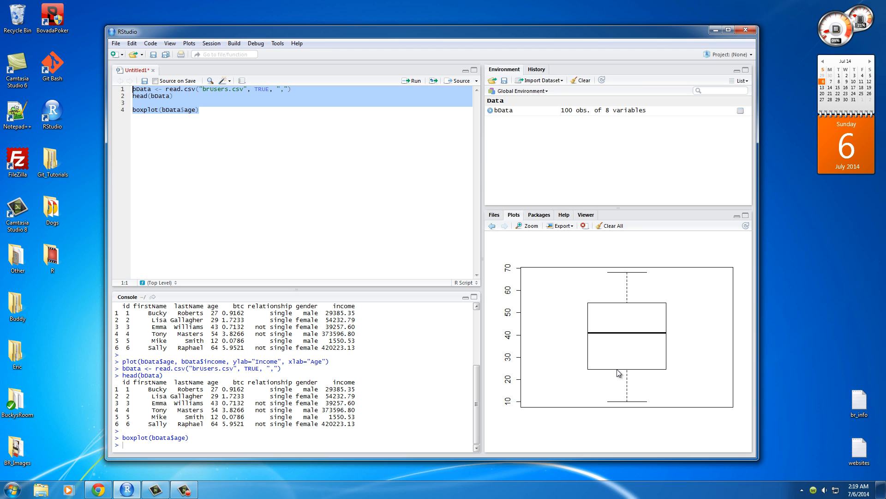
mouse_move(663, 373)
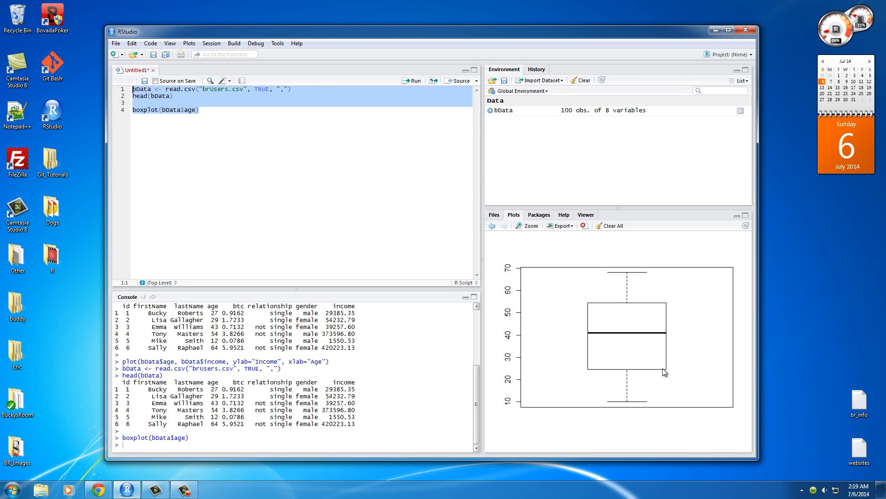
mouse_move(611, 374)
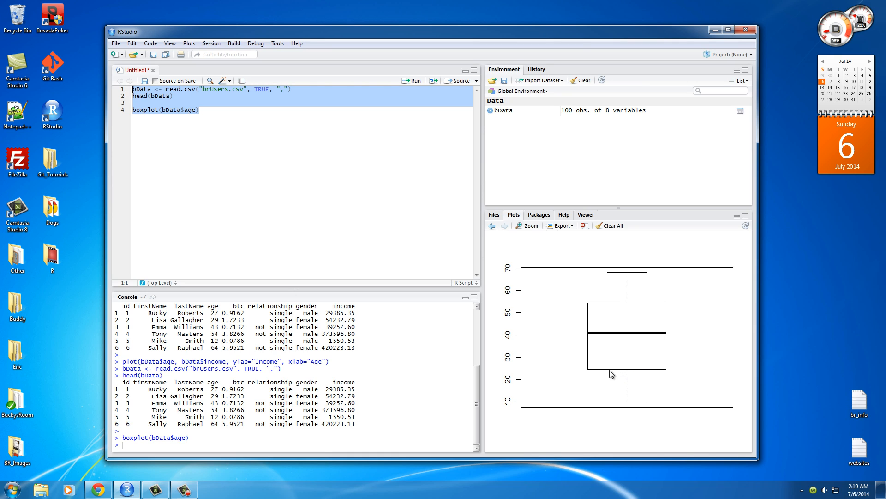
mouse_move(635, 380)
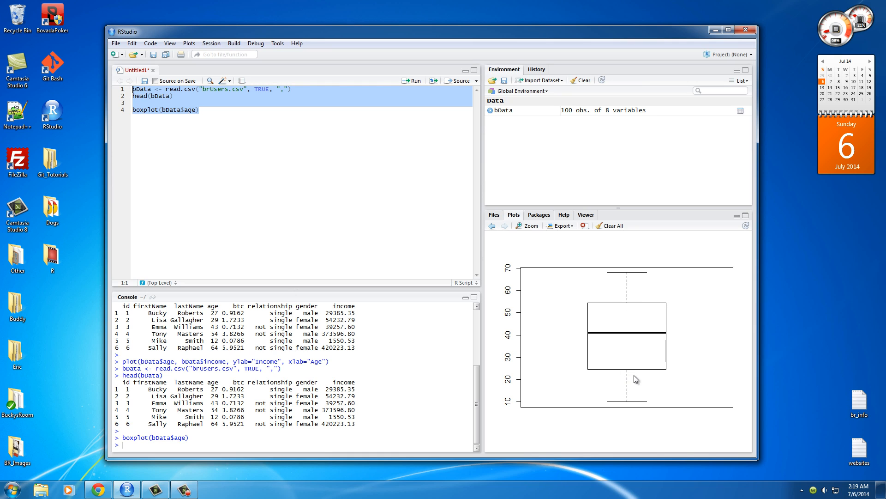
mouse_move(638, 369)
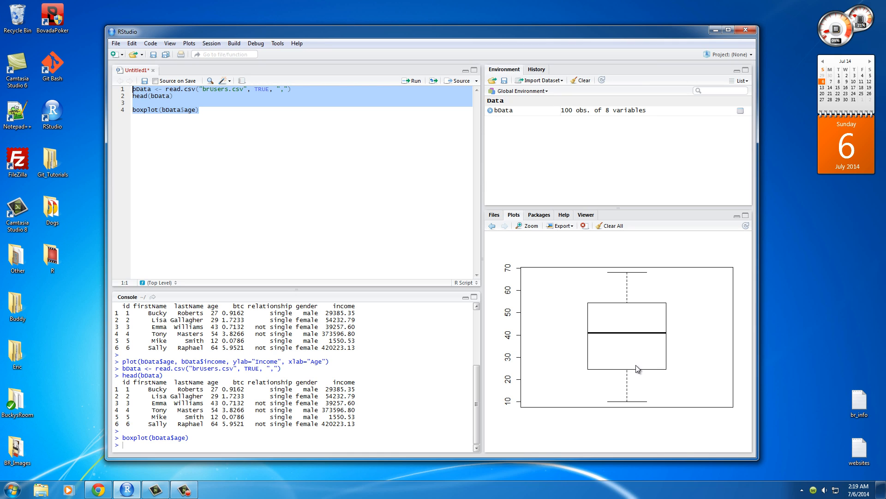
mouse_move(641, 305)
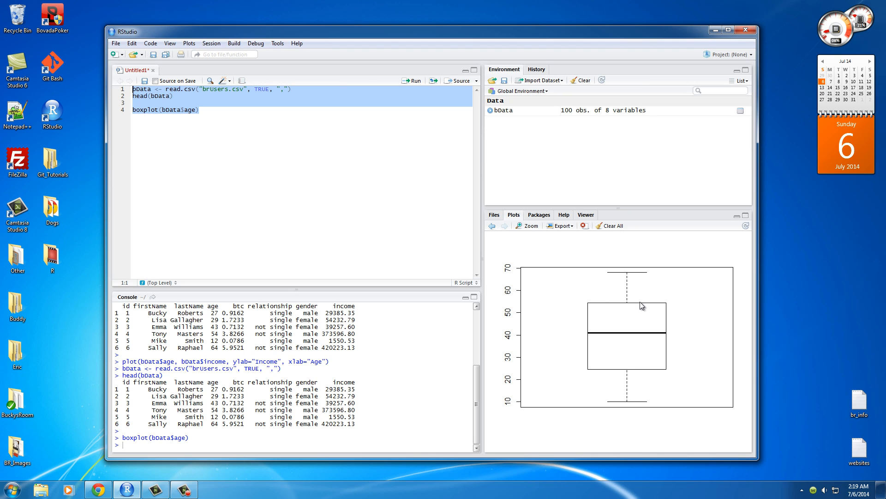
mouse_move(642, 411)
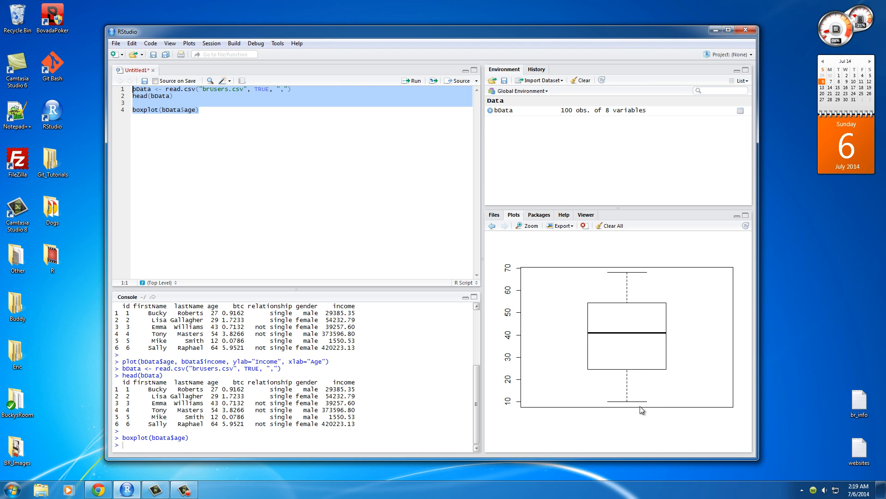
mouse_move(621, 266)
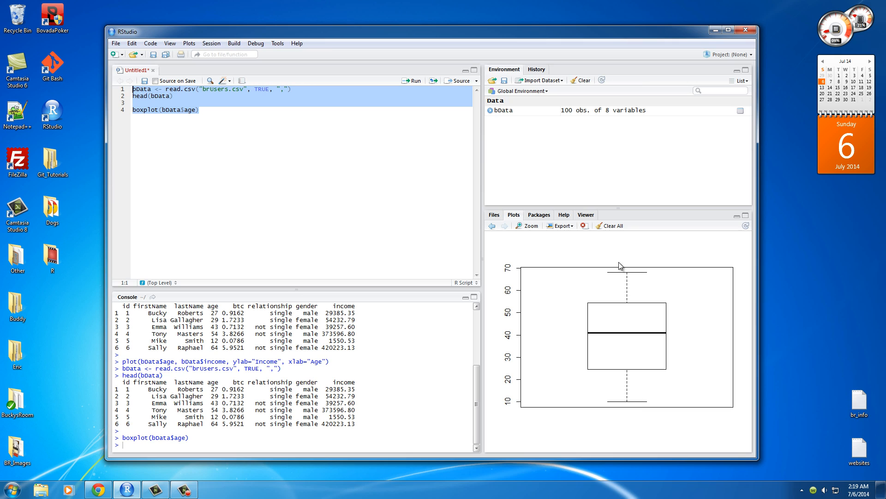
mouse_move(607, 406)
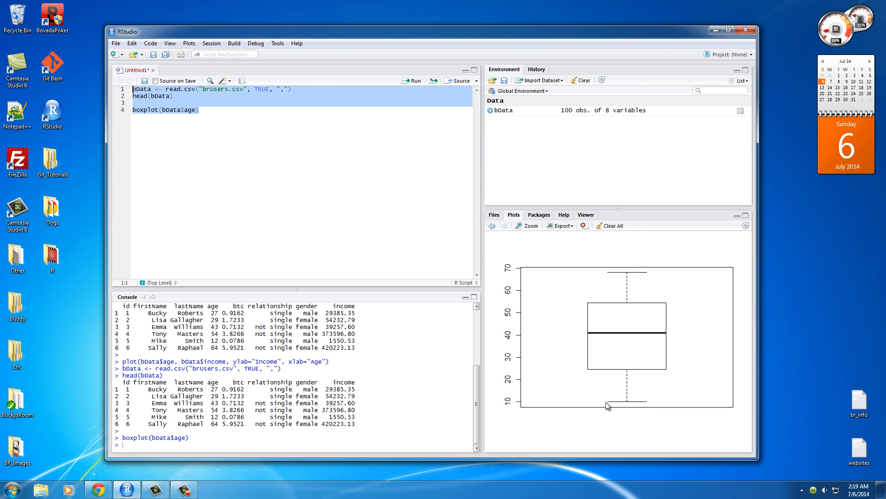
mouse_move(599, 402)
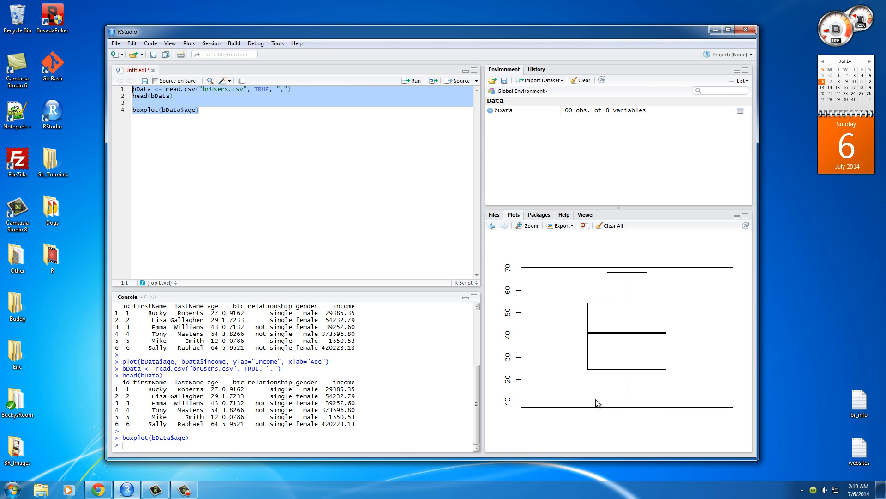
mouse_move(654, 278)
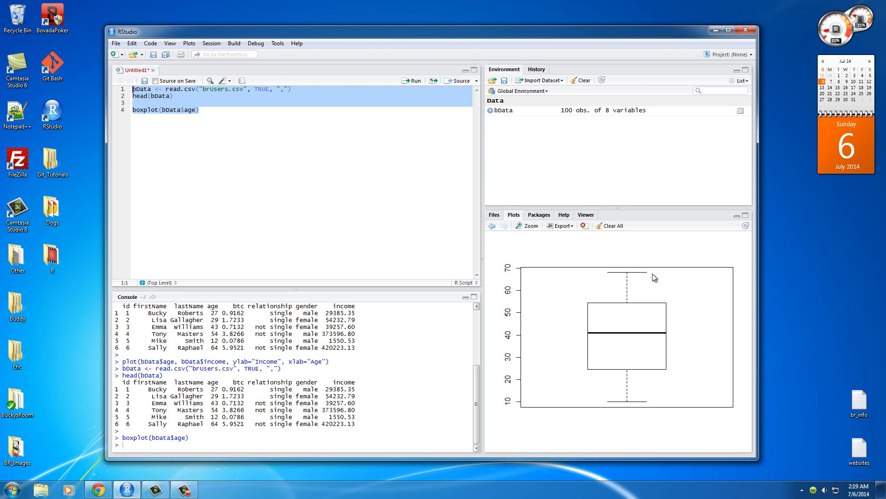
mouse_move(627, 276)
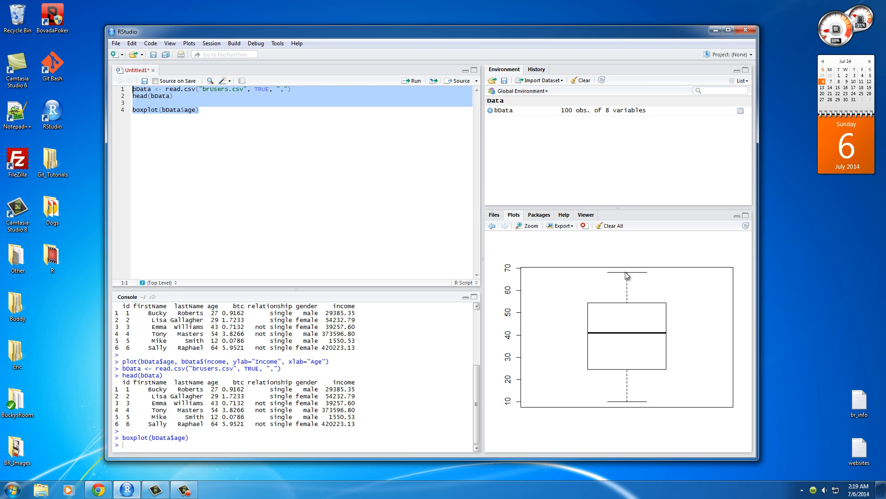
mouse_move(682, 336)
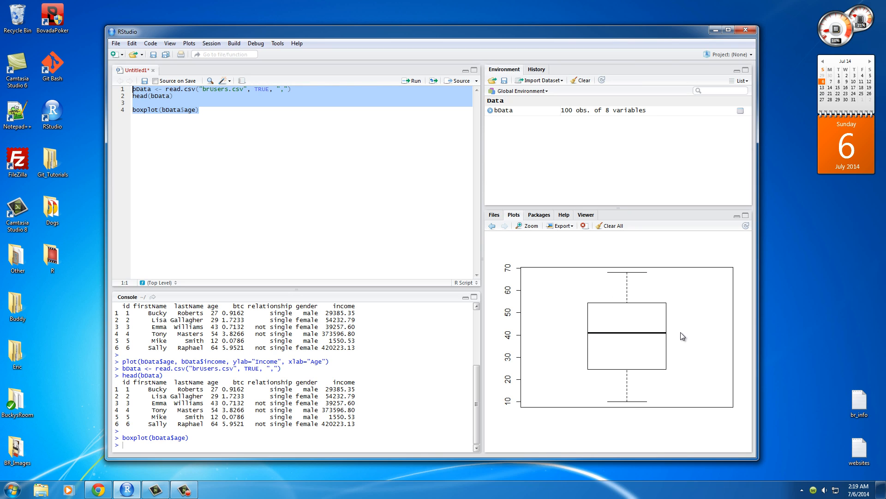
mouse_move(619, 337)
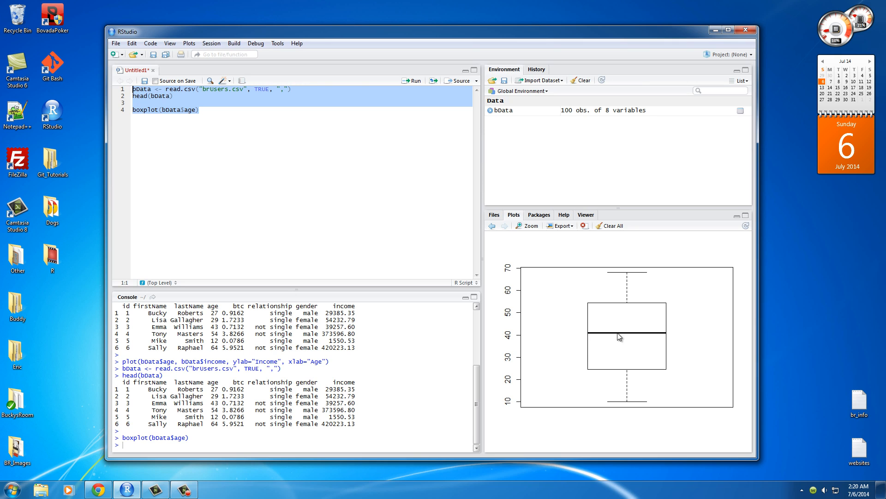
mouse_move(619, 340)
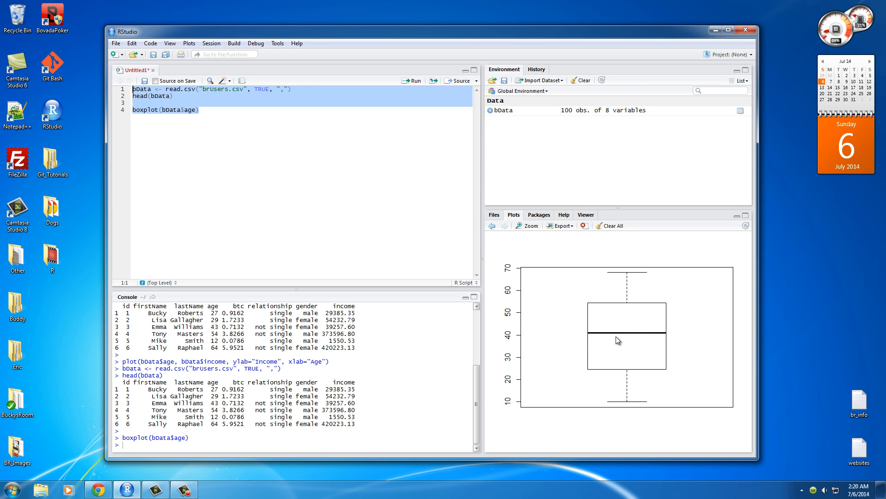
mouse_move(642, 450)
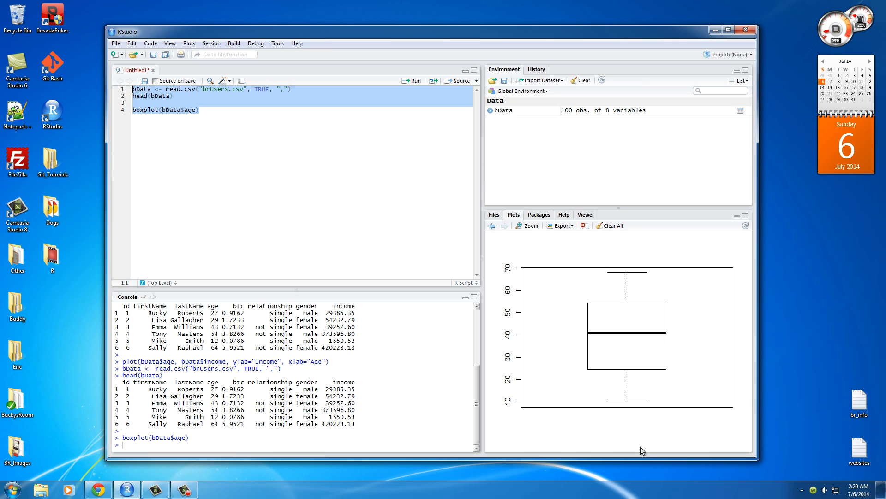
mouse_move(647, 441)
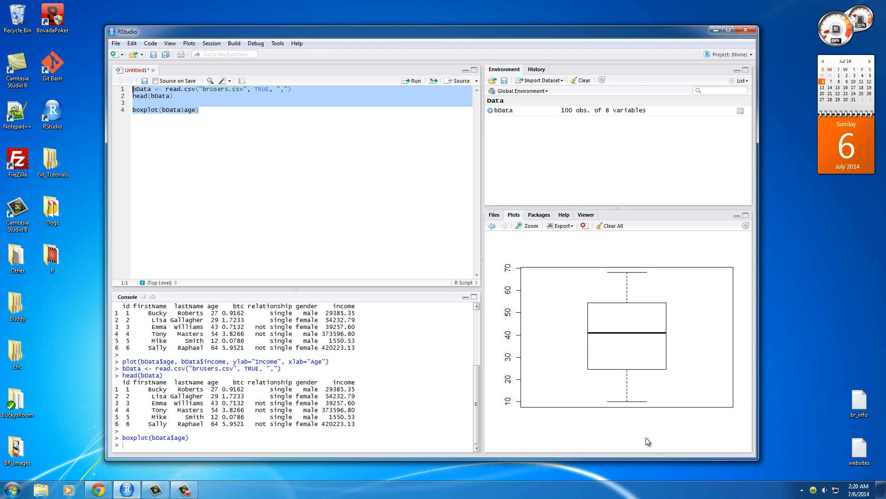
mouse_move(660, 285)
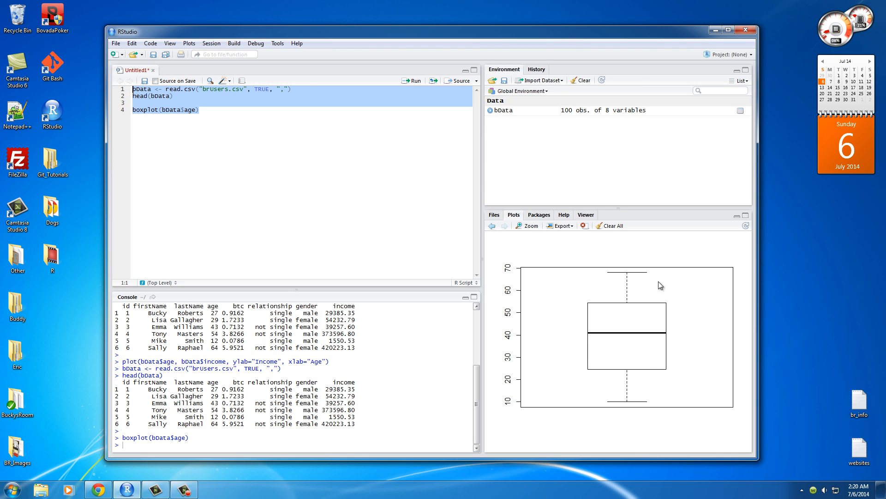
mouse_move(687, 353)
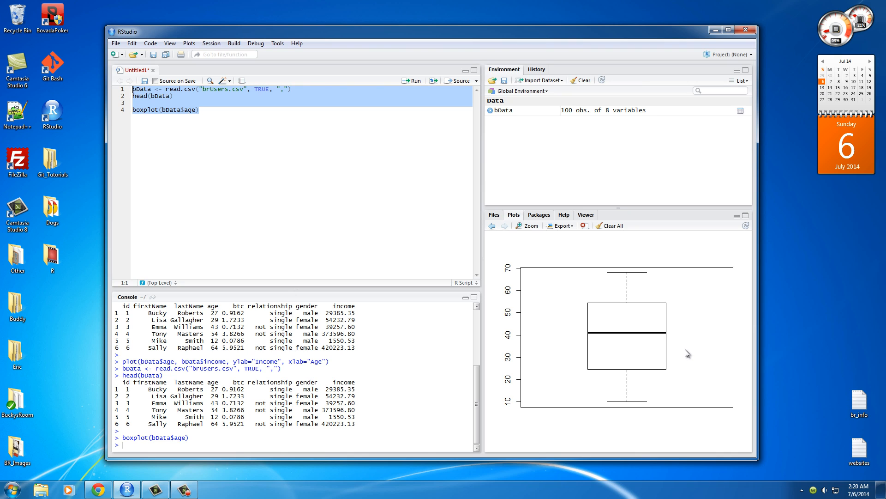